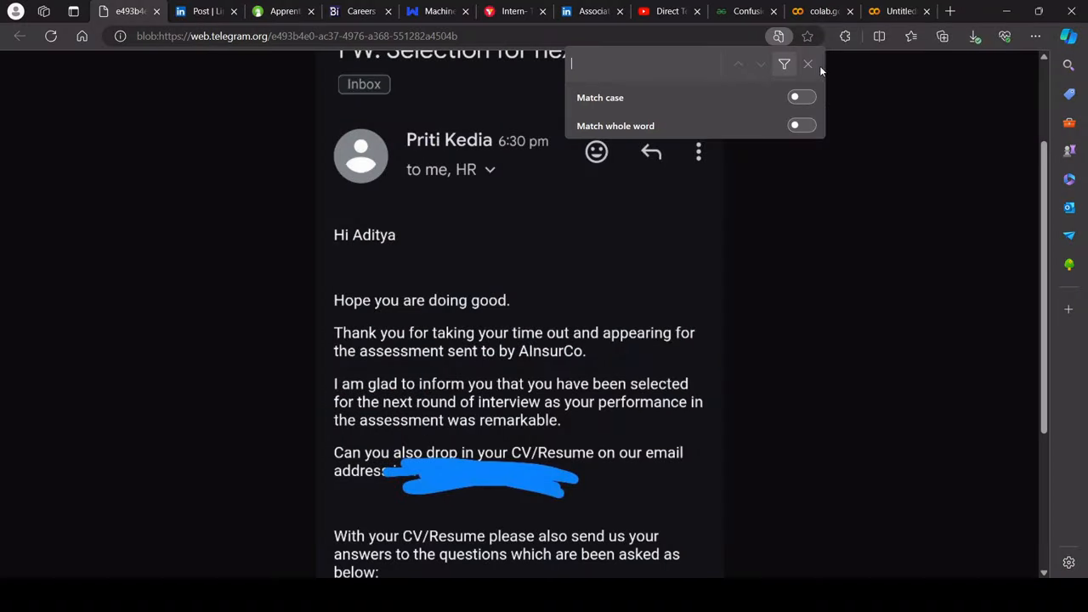
# Switch to the YouTube 'Direct Test Hiring' video paused on AInsurCo's data scientist listing.
pyautogui.click(667, 11)
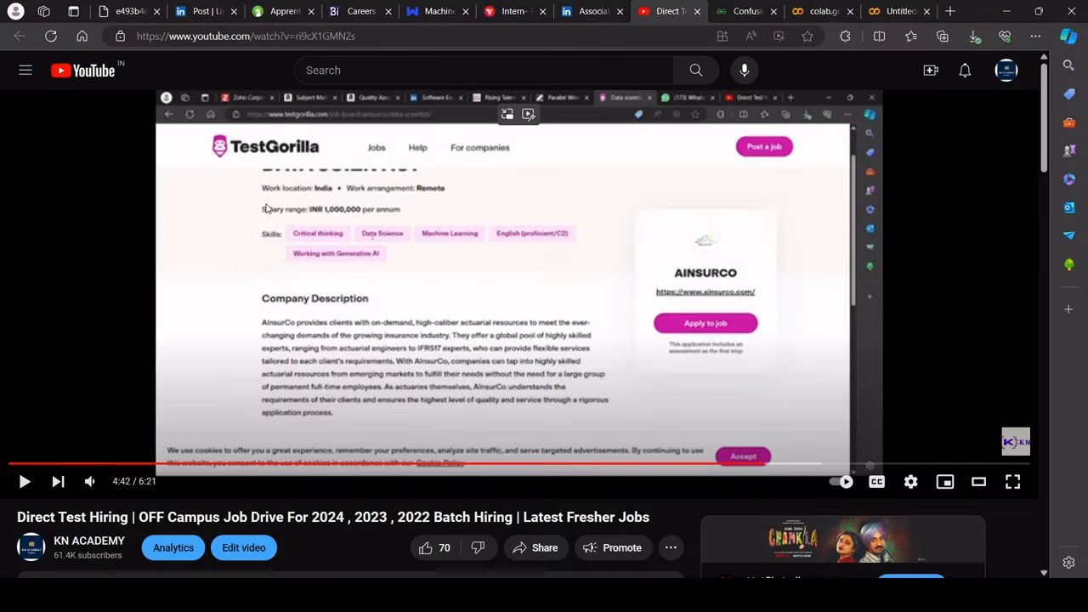
pyautogui.moveTo(274, 278)
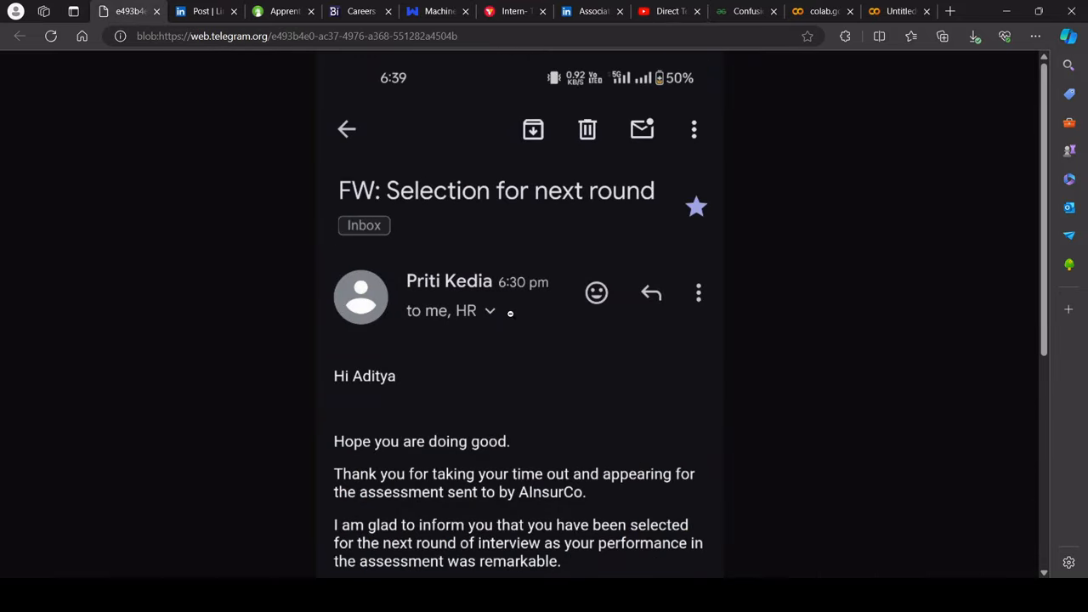
# Scroll the email image down to AInsurCo's CTC, notice period and availability questions.
pyautogui.scroll(-3)
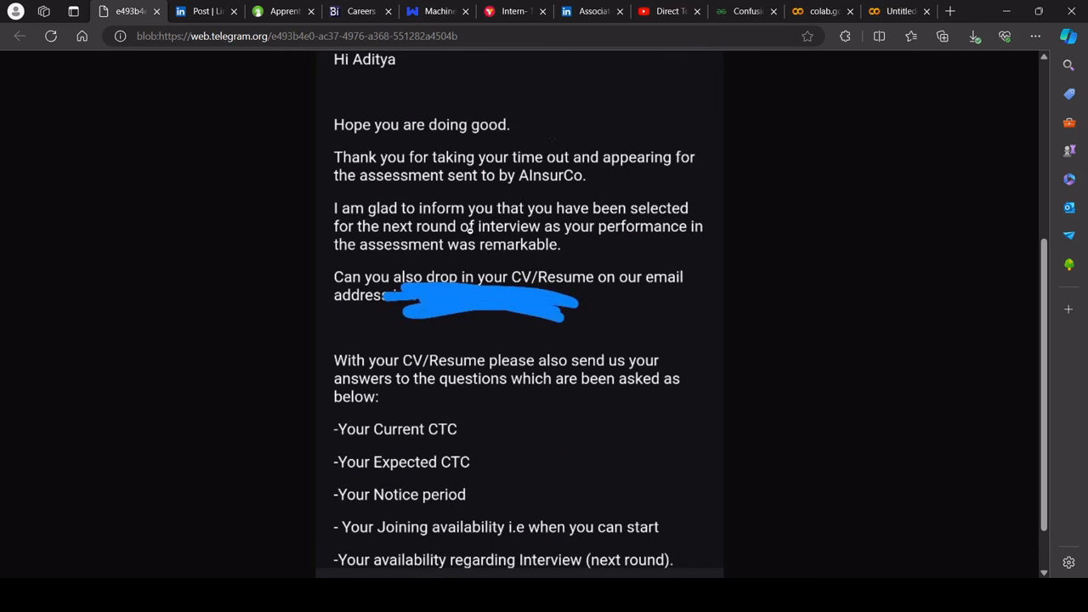
pyautogui.scroll(-3)
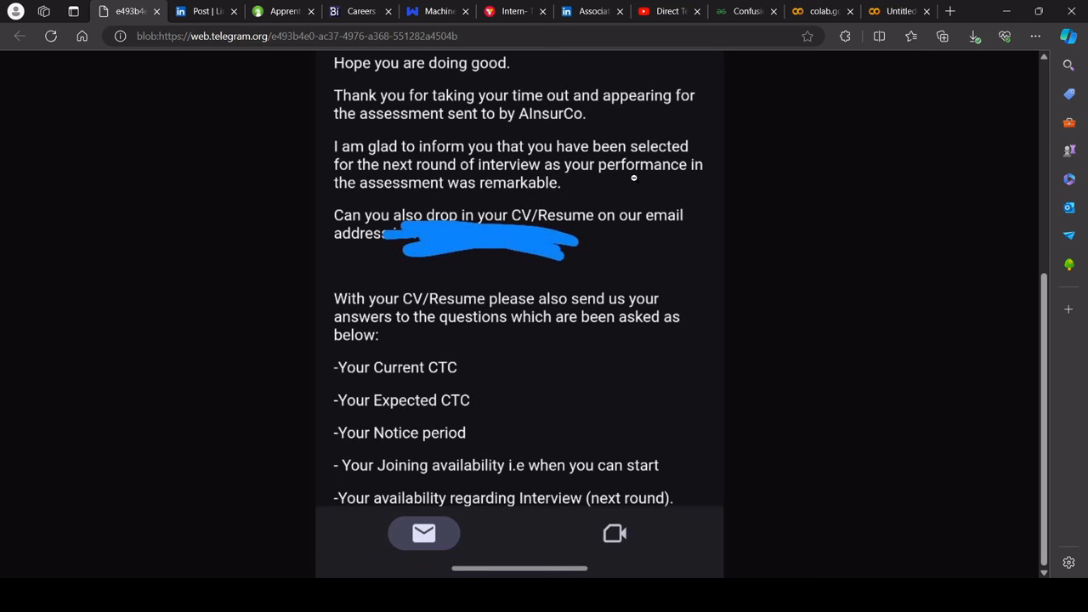
pyautogui.moveTo(512, 201)
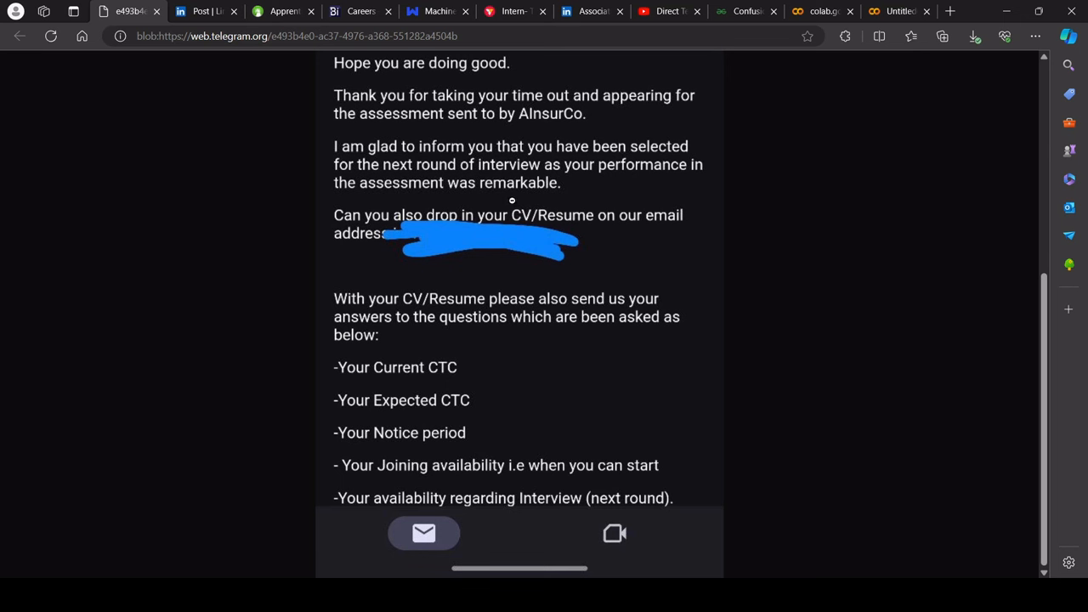
pyautogui.moveTo(340, 174)
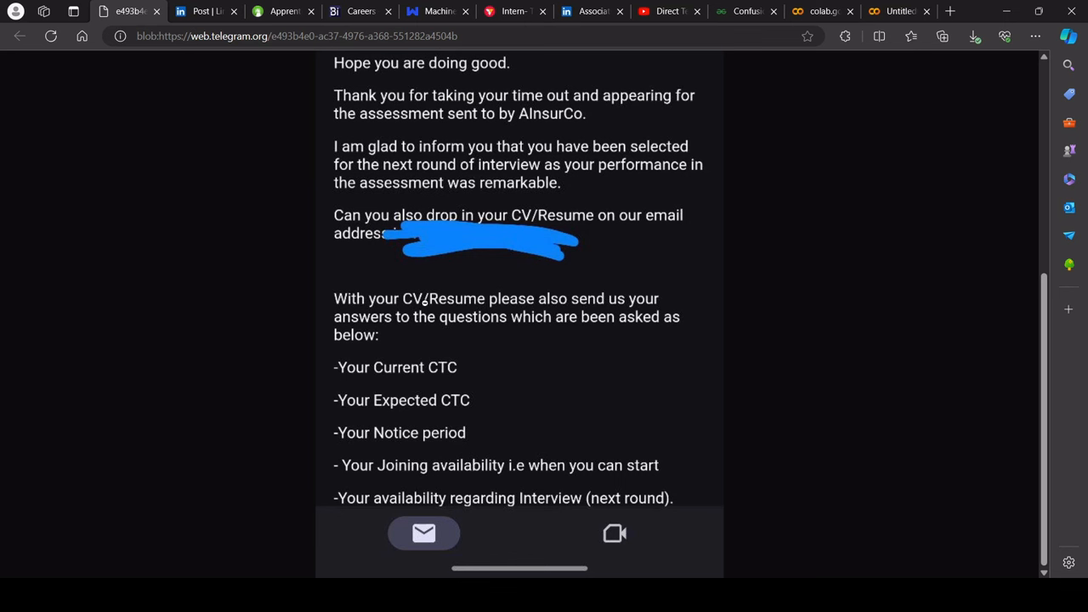
pyautogui.moveTo(385, 517)
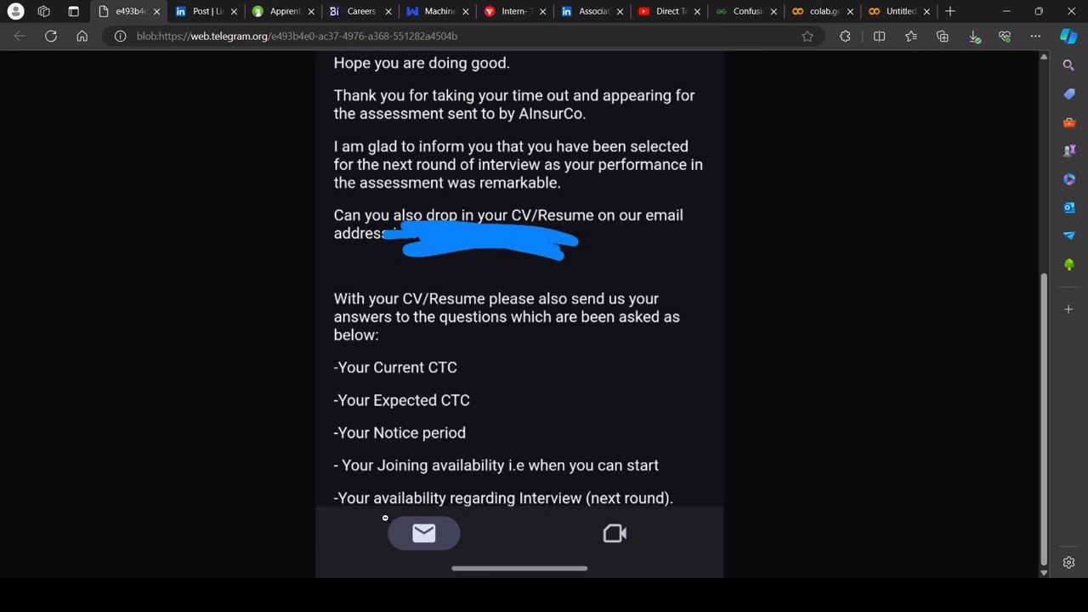
pyautogui.moveTo(301, 296)
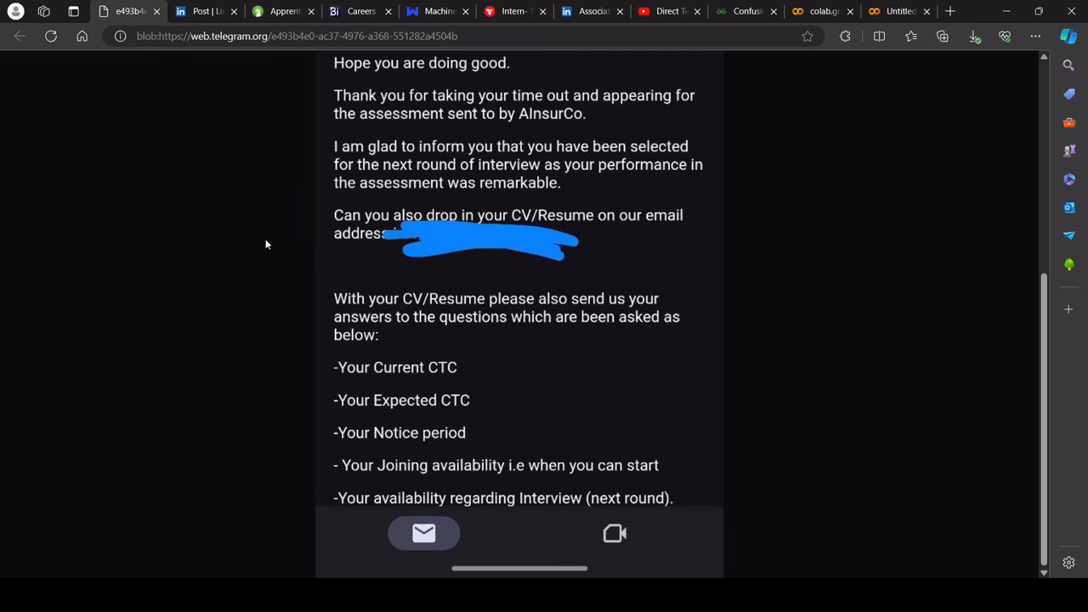
# Return to the paused video on AInsurCo's INR 1,000,000 TestGorilla data scientist listing.
pyautogui.click(669, 11)
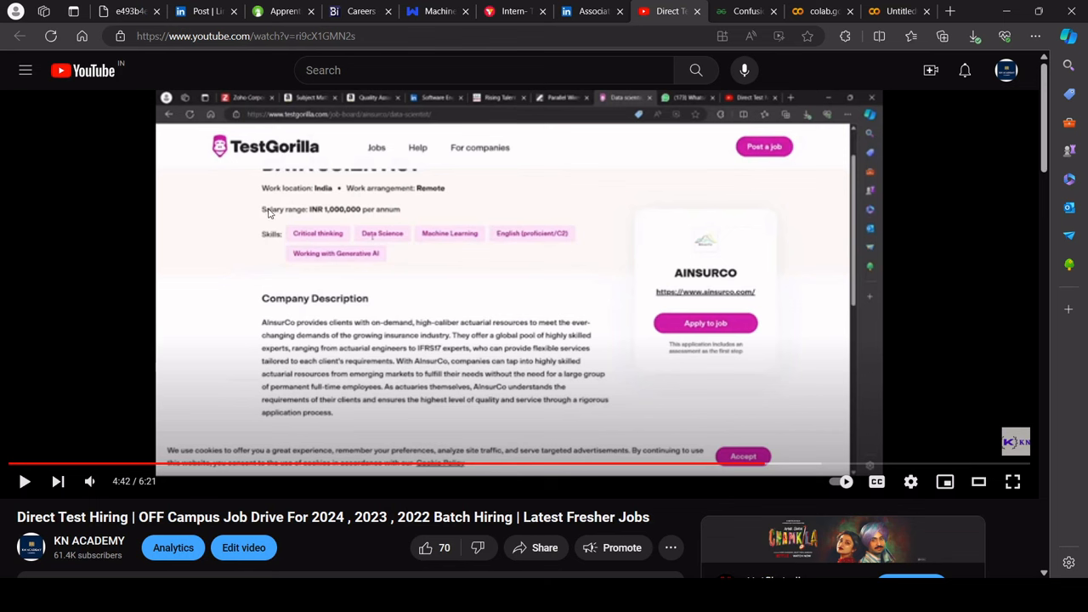
pyautogui.moveTo(191, 261)
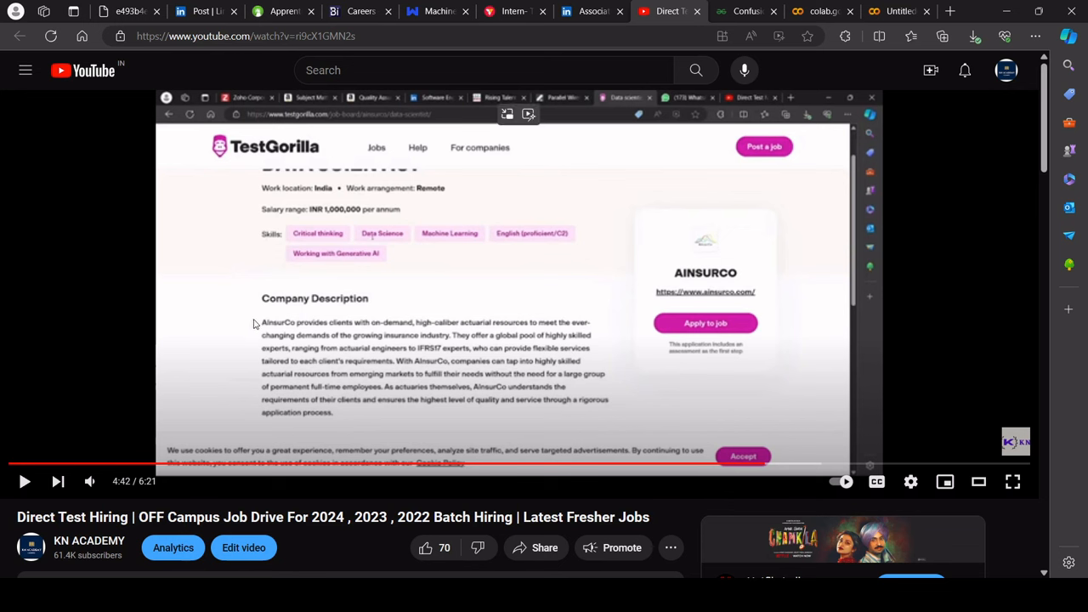
pyautogui.moveTo(265, 317)
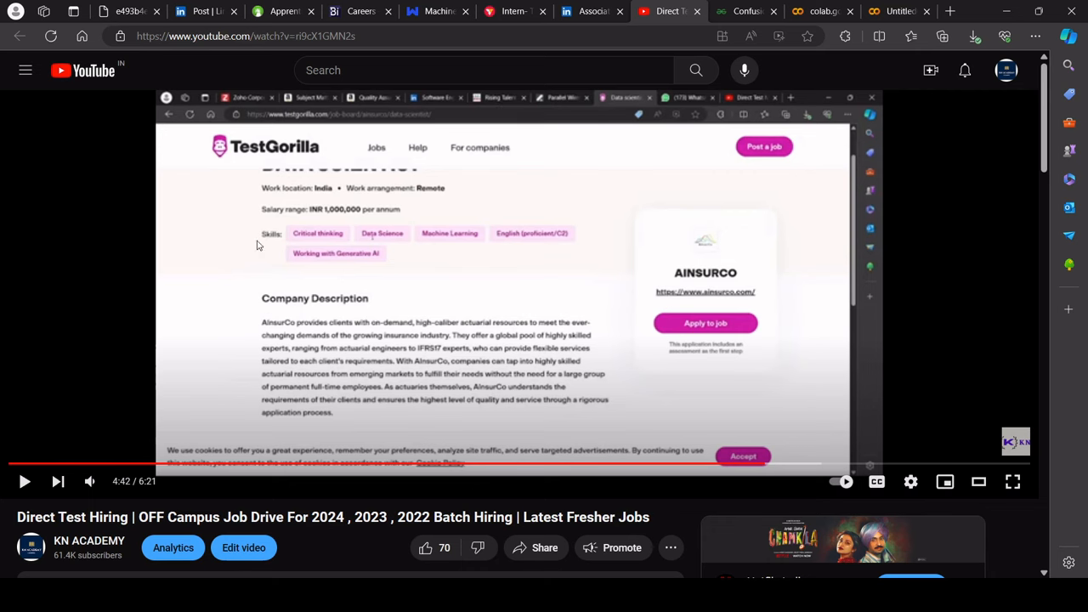
# Open the Amdocs post, highlight its Automation QA requirement, and scroll toward the comments.
pyautogui.click(204, 11)
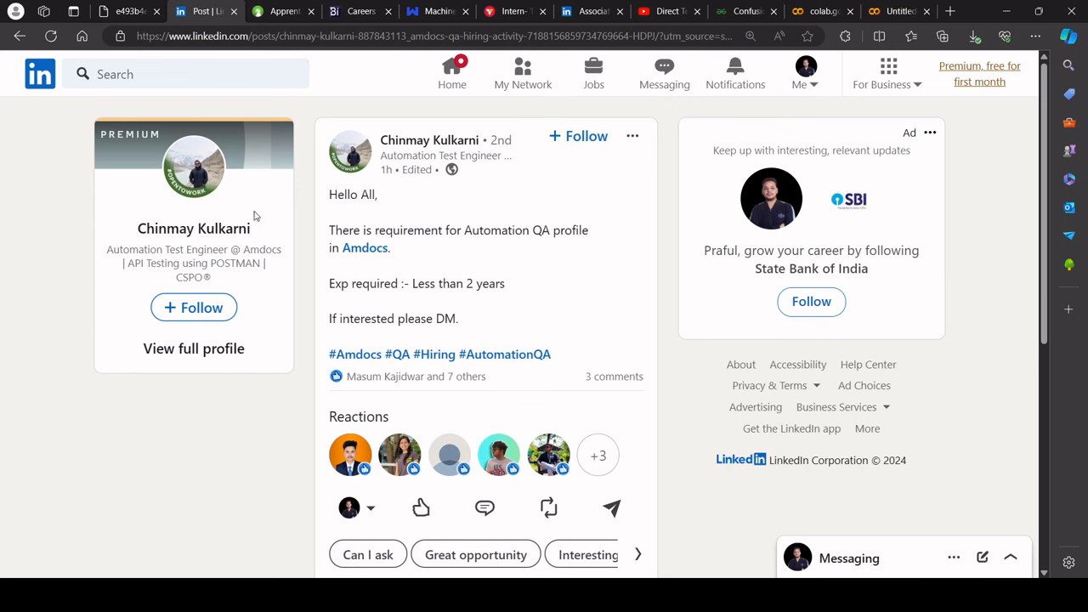
pyautogui.doubleClick(352, 194)
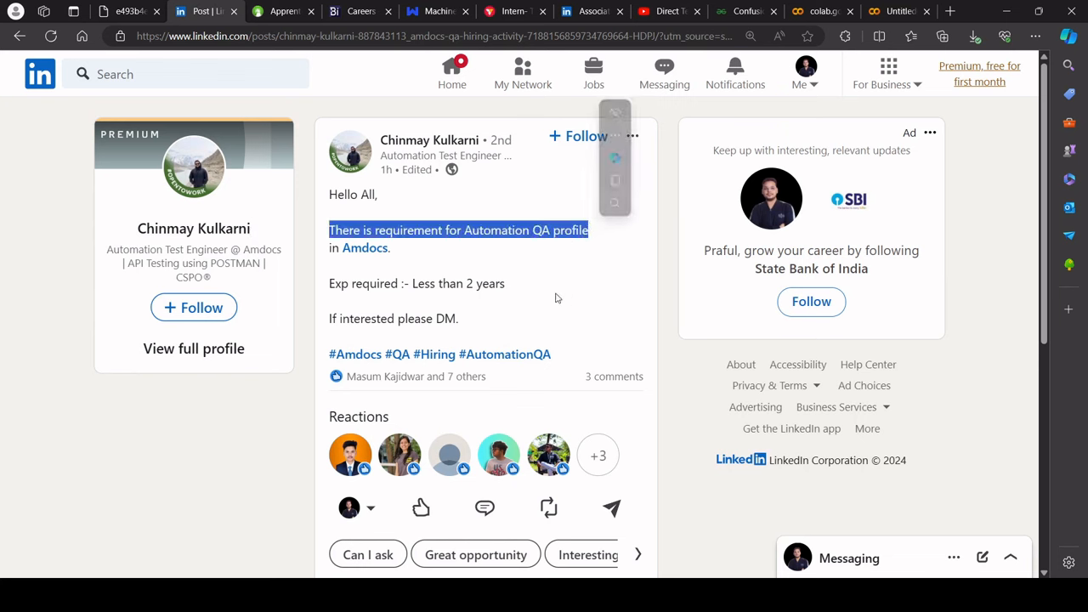
pyautogui.moveTo(351, 283); pyautogui.dragTo(504, 284)
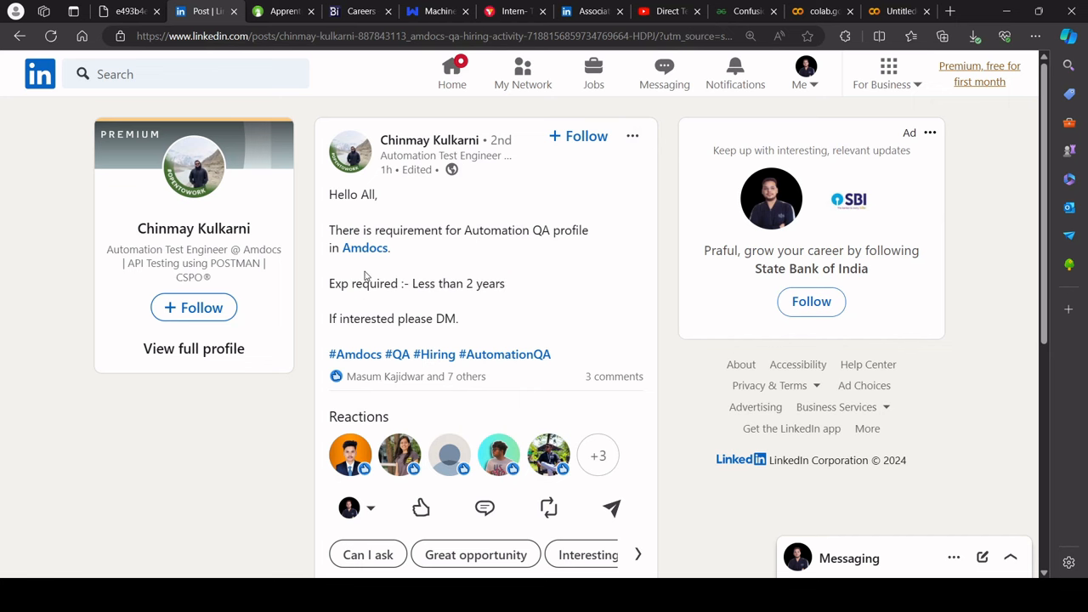
pyautogui.moveTo(434, 354)
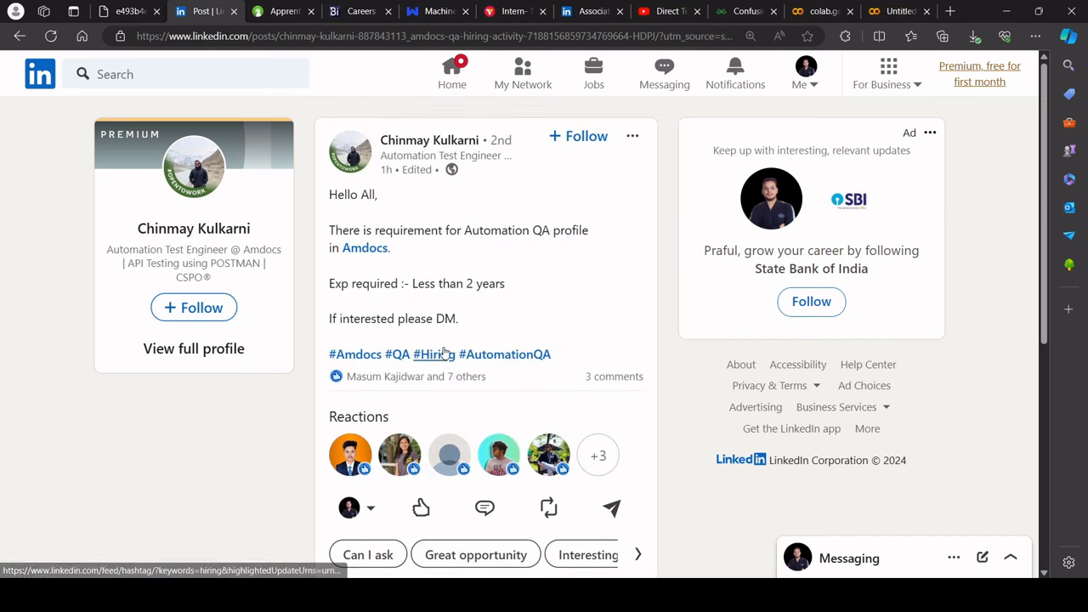
pyautogui.moveTo(416, 187)
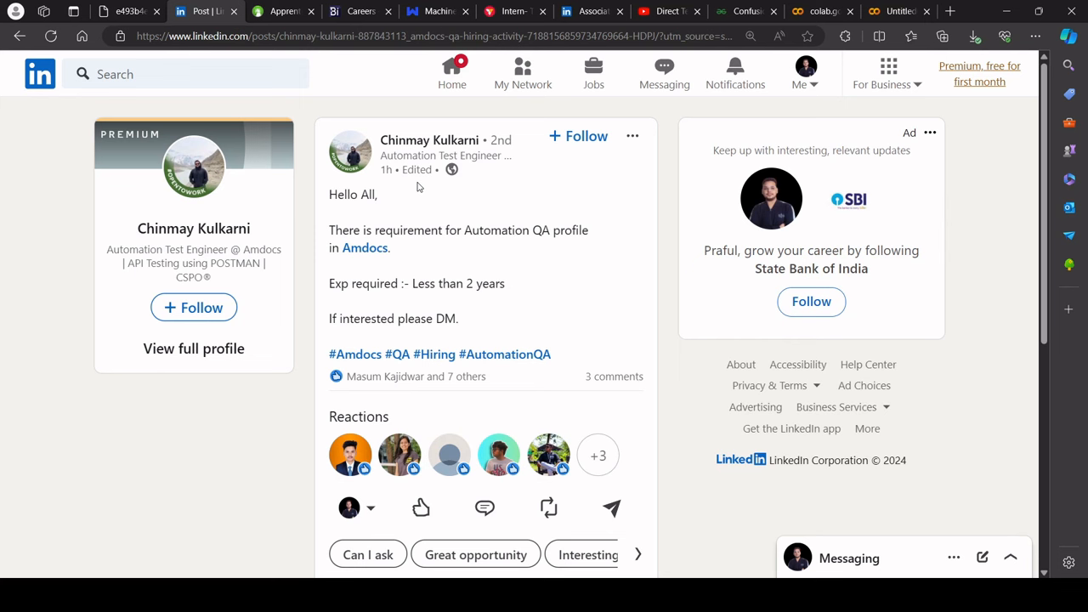
pyautogui.moveTo(399, 195)
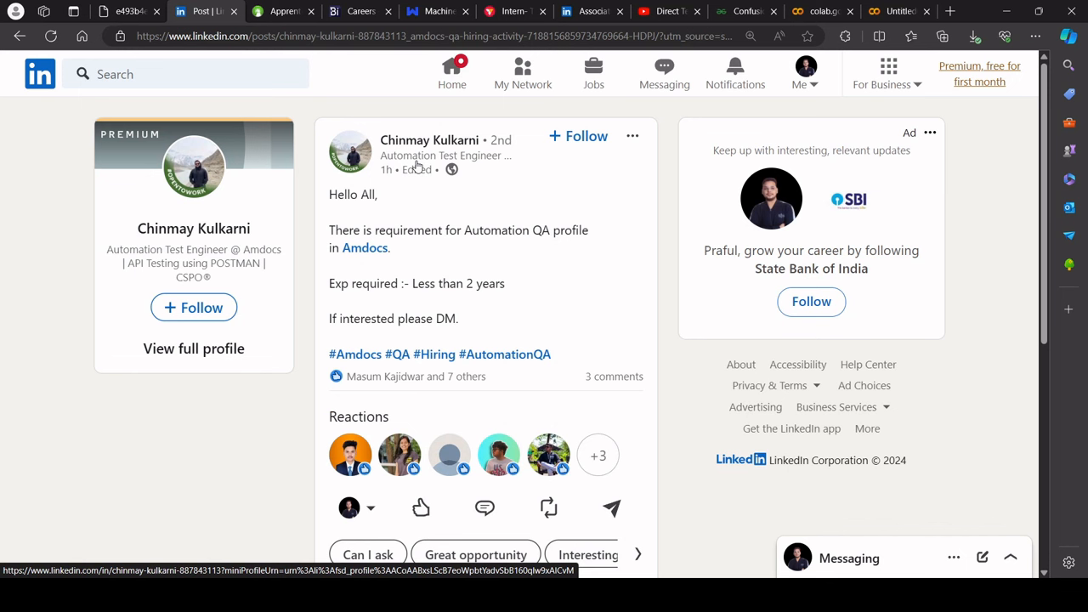
pyautogui.moveTo(379, 206)
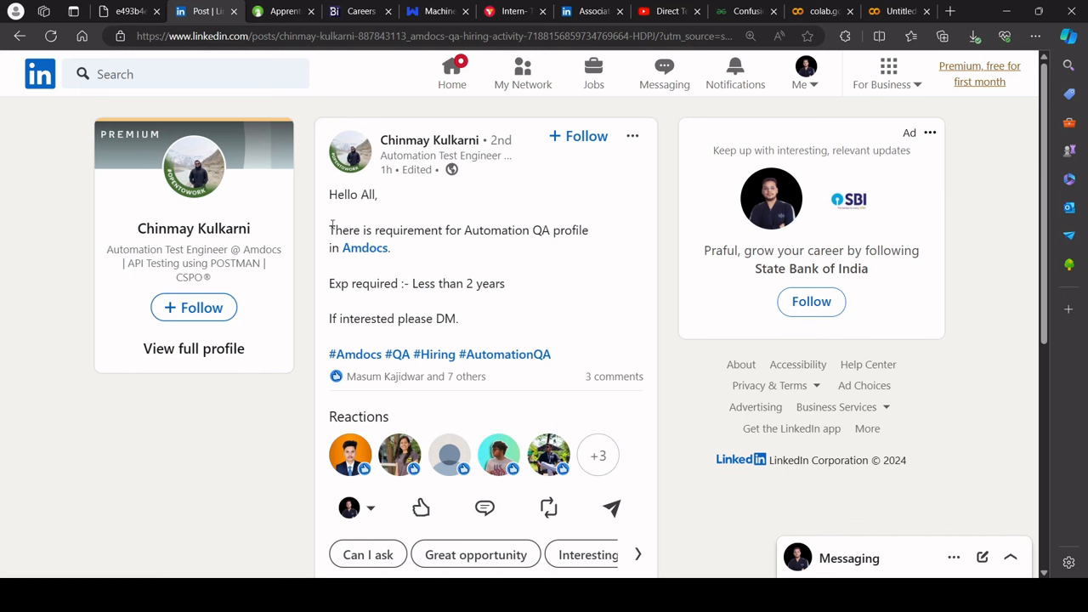
pyautogui.moveTo(330, 230); pyautogui.dragTo(392, 248)
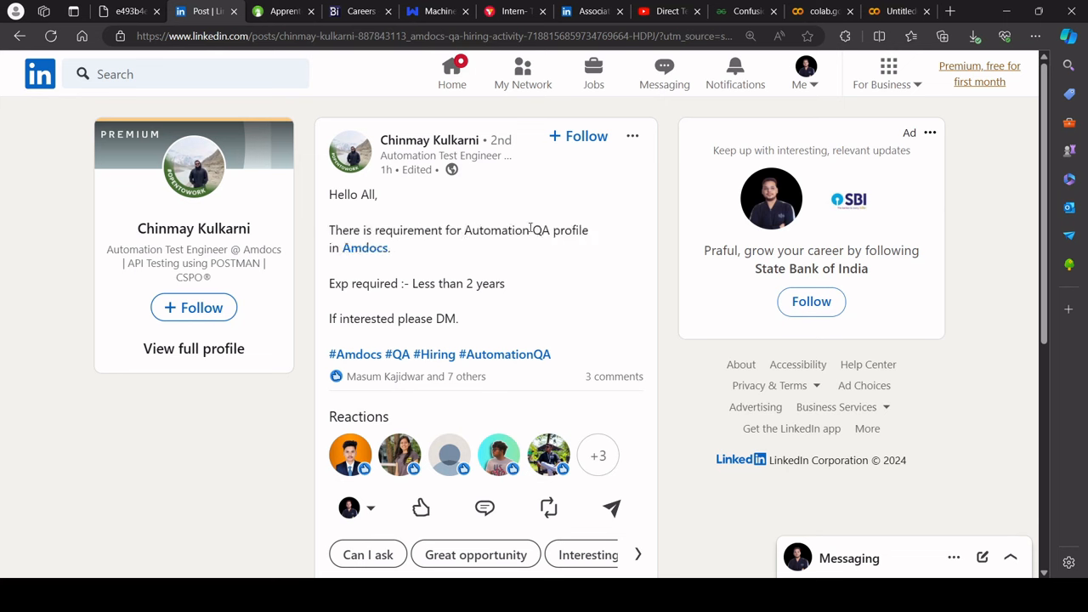
pyautogui.moveTo(476, 210)
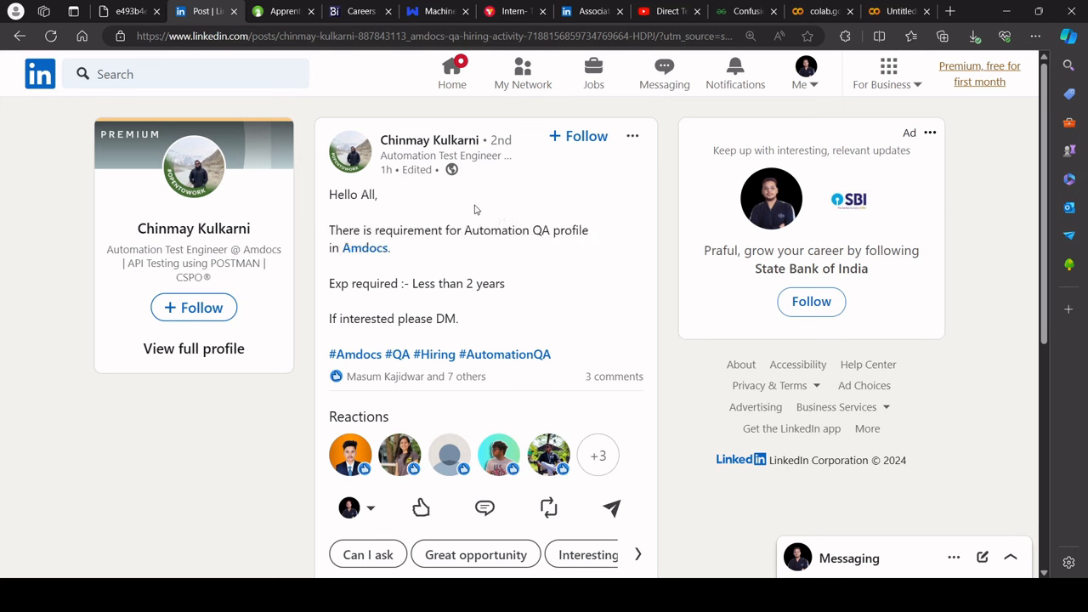
pyautogui.scroll(-3)
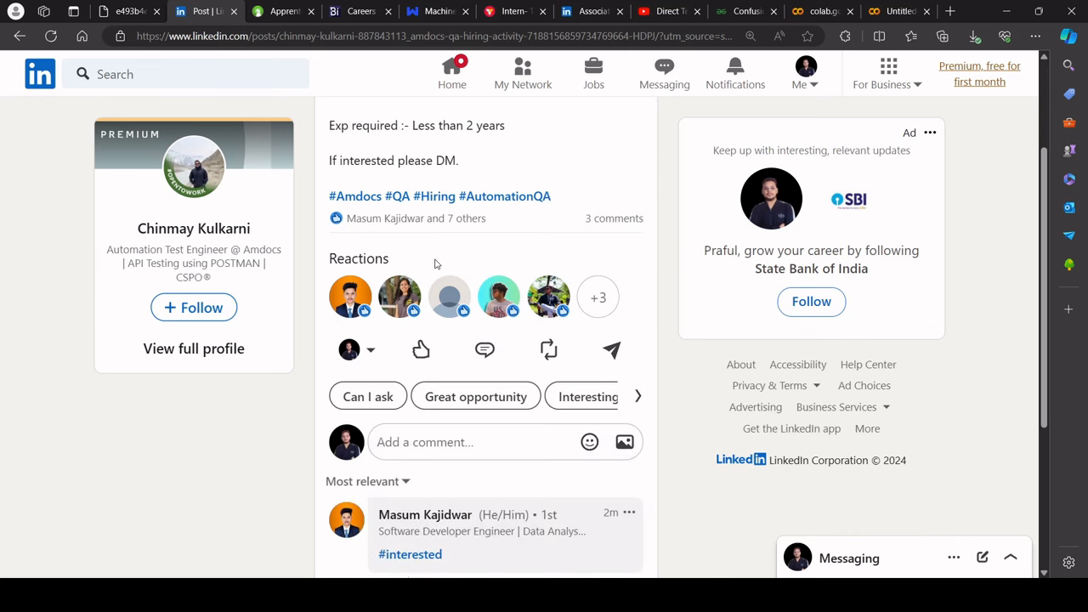
# Start the Web Paint Smart overlay and handwrite a note below the profile card.
pyautogui.click(845, 36)
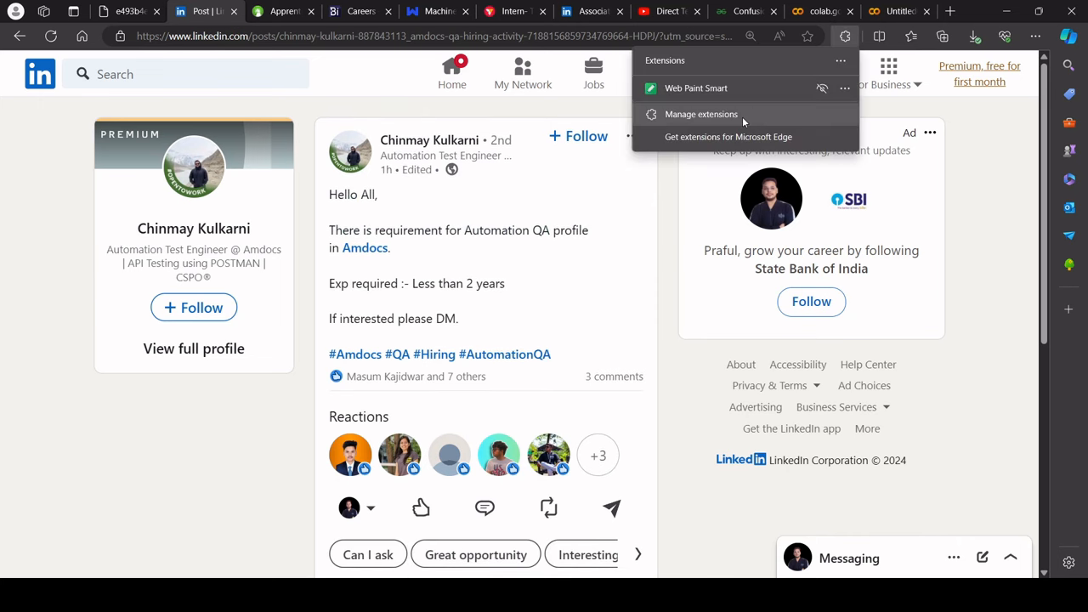
pyautogui.click(695, 88)
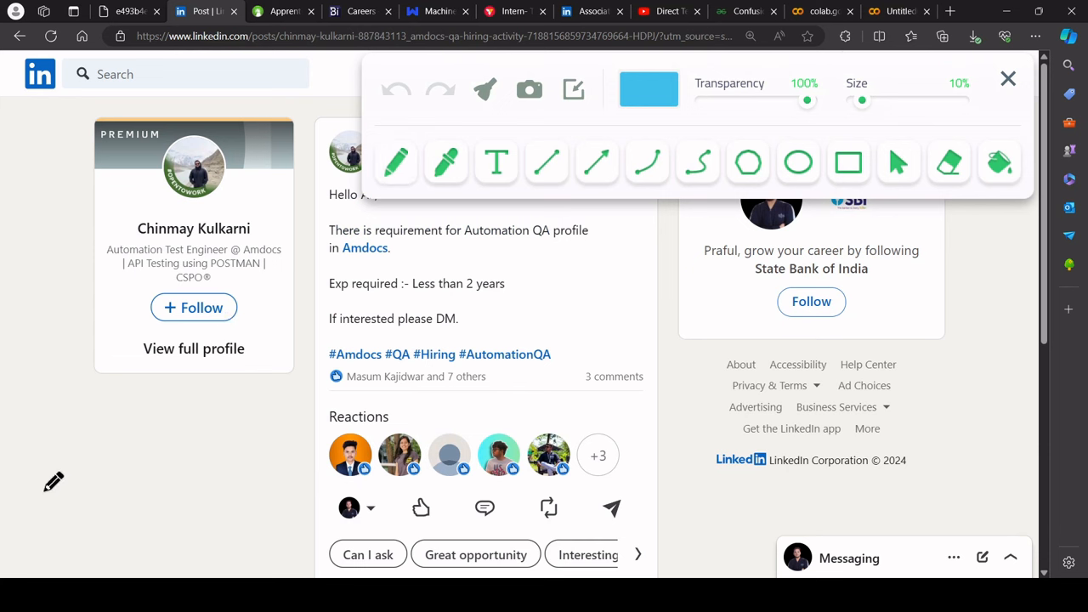
pyautogui.moveTo(55, 467); pyautogui.dragTo(110, 506)
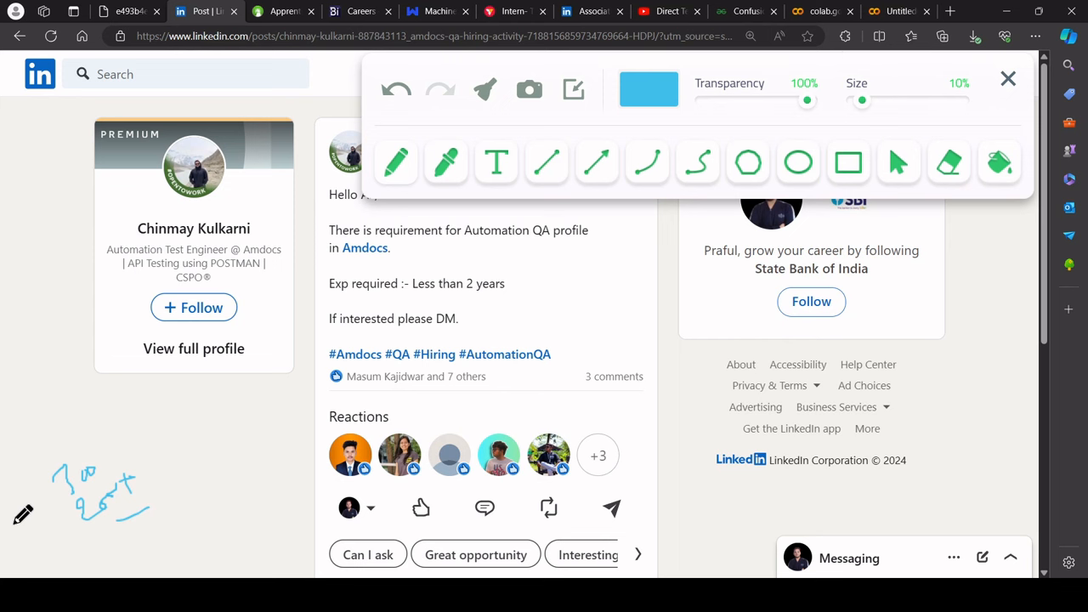
pyautogui.moveTo(65, 434)
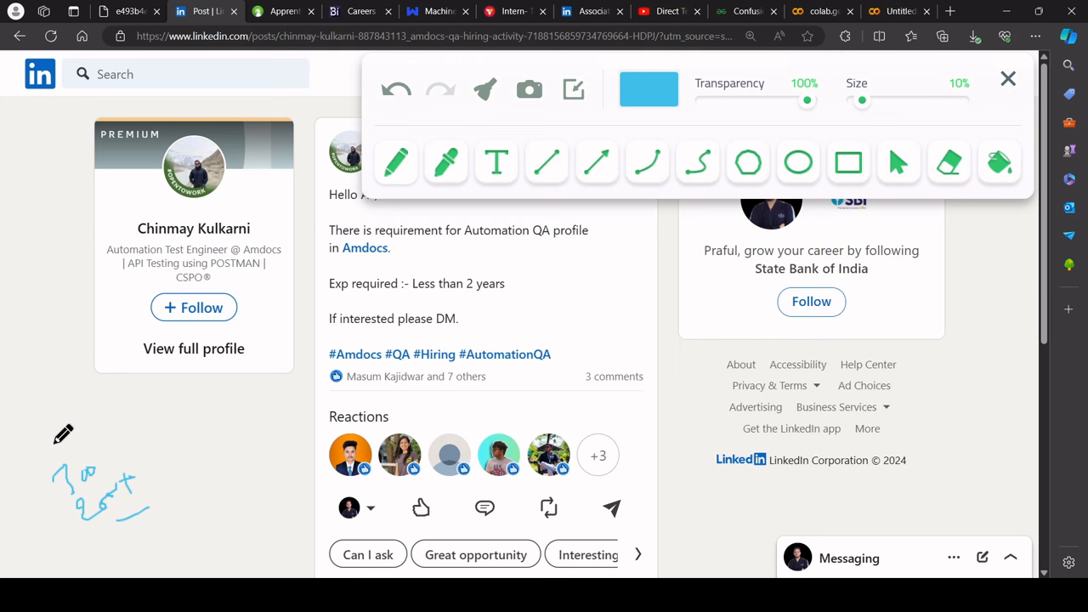
pyautogui.moveTo(353, 200)
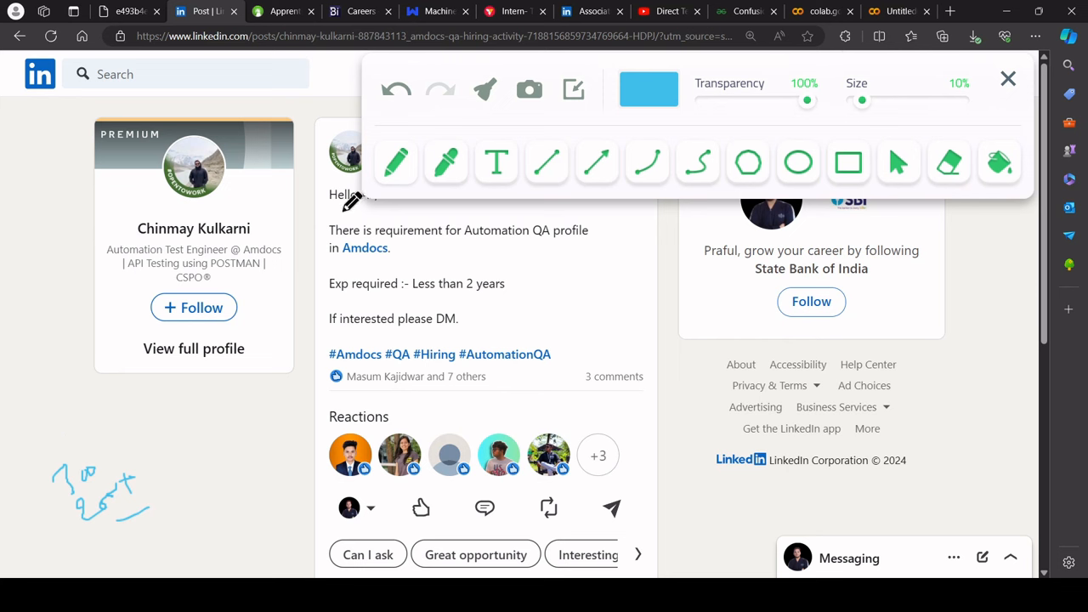
pyautogui.moveTo(273, 355)
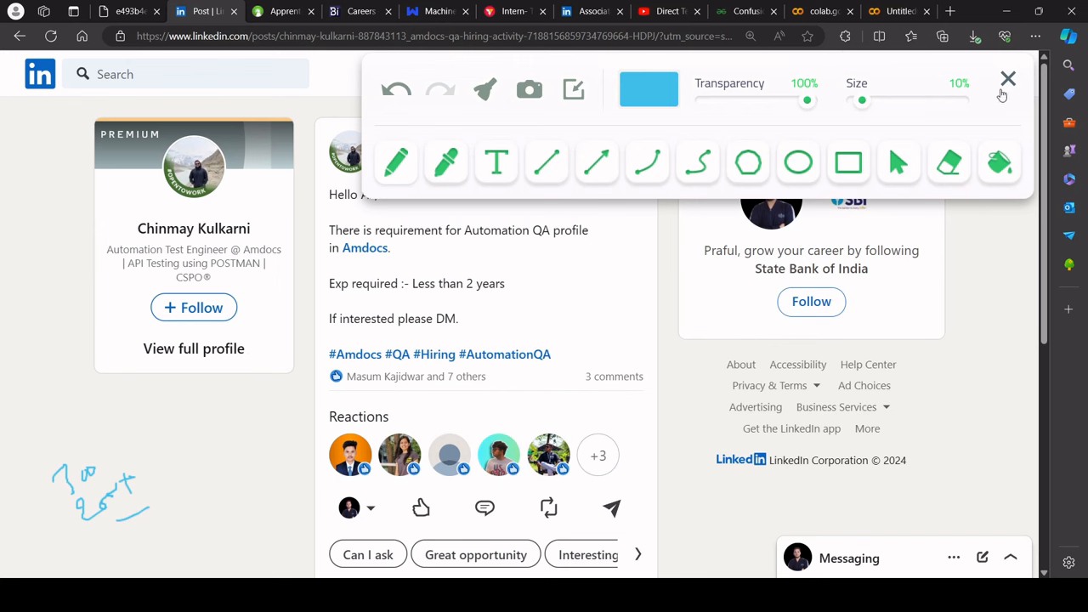
# Close the drawing and switch to Fidelity's ₹5 LPA apprenticeship listing on Naukri.
pyautogui.click(1009, 79)
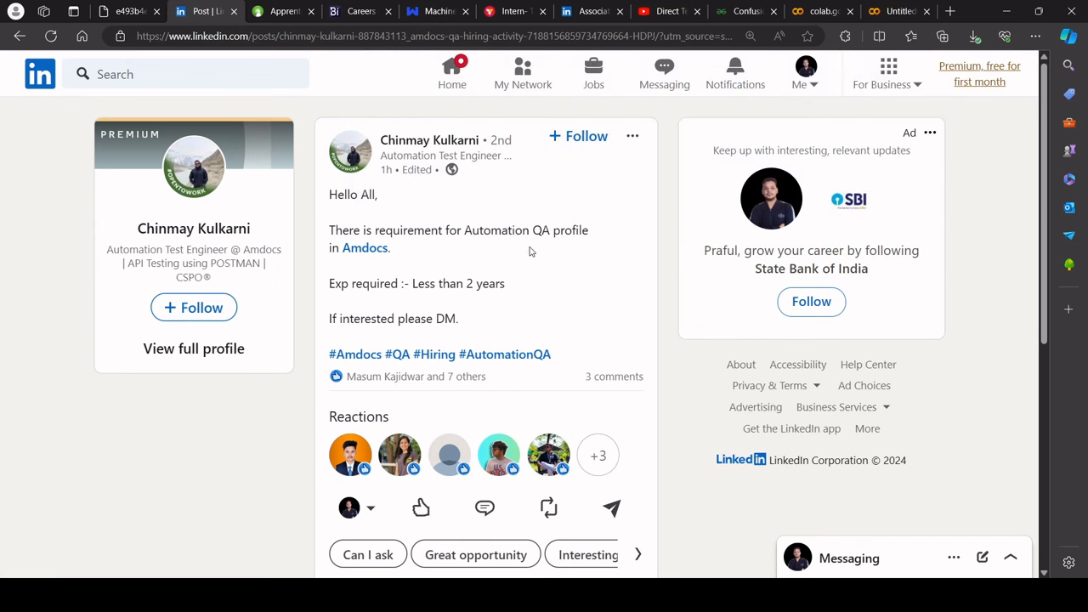
pyautogui.moveTo(529, 247)
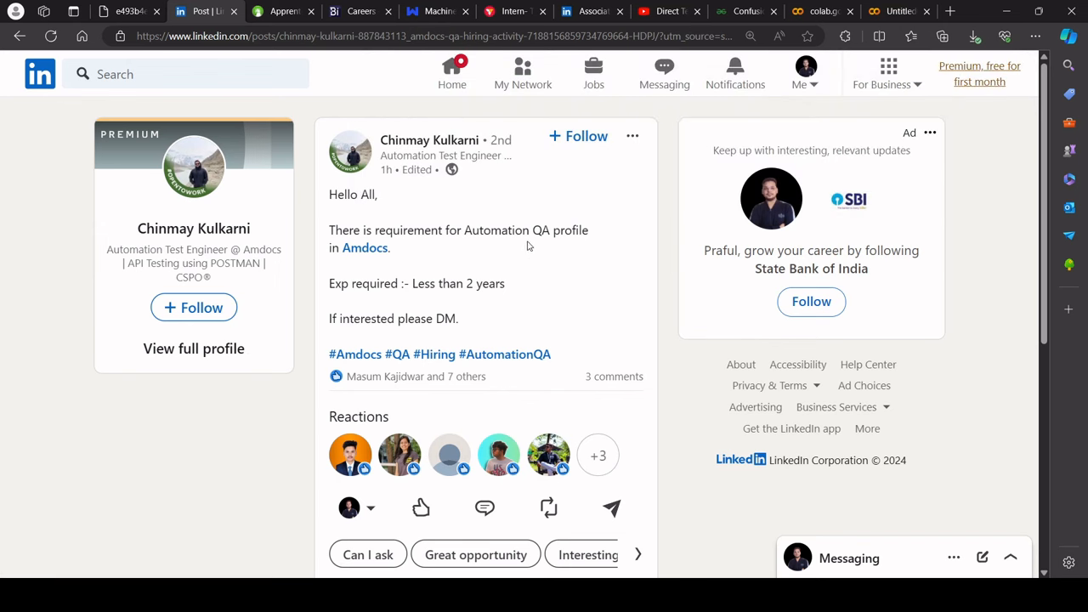
pyautogui.scroll(-3)
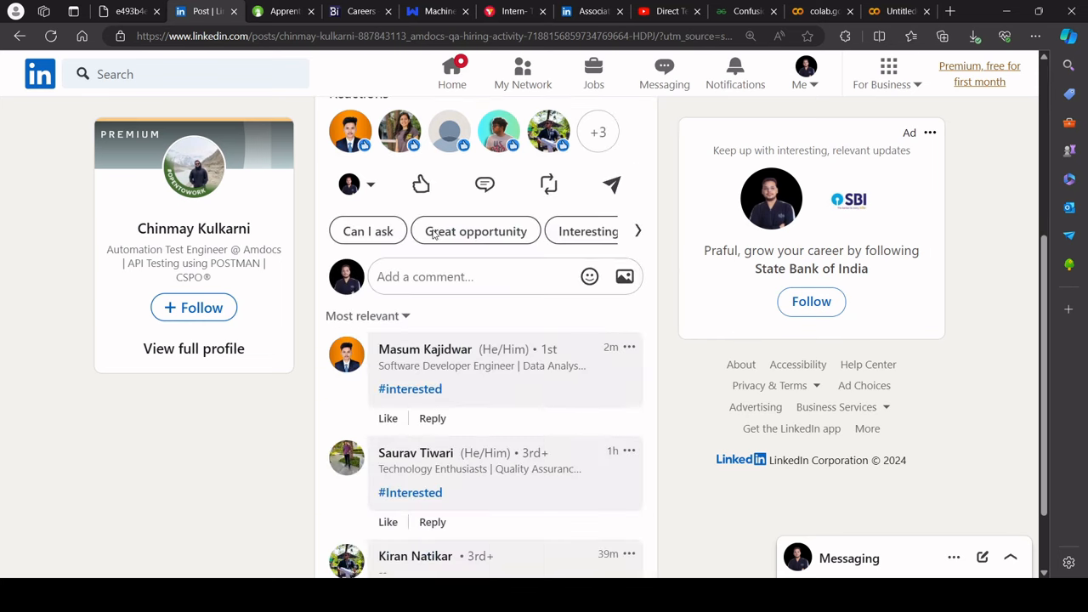
pyautogui.click(284, 11)
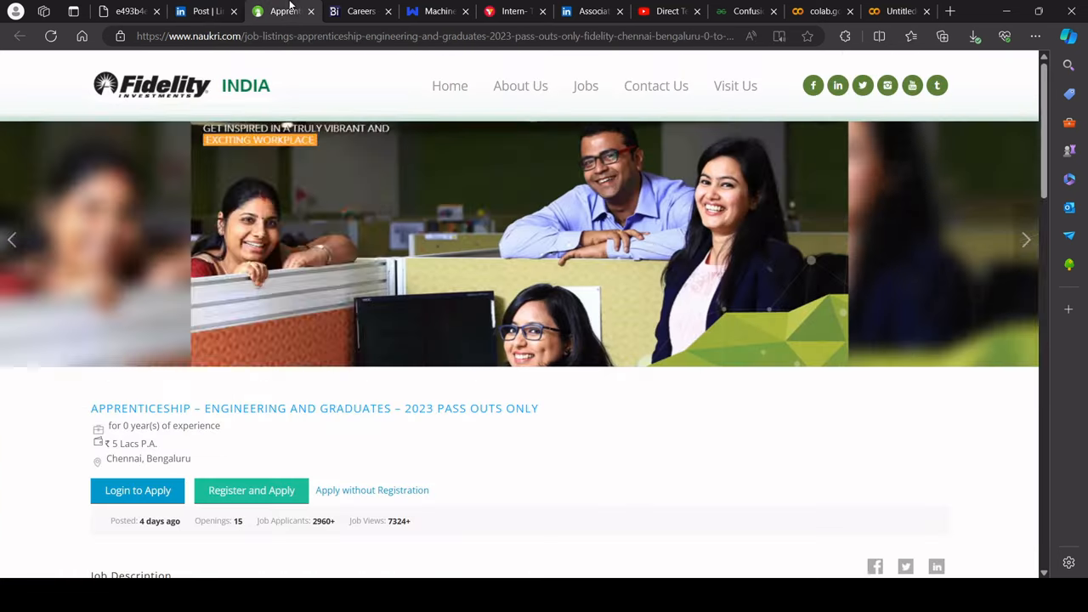
# Read Fidelity's apprenticeship skills and eligibility, then go to Brandintelle's ML Engineer Intern page.
pyautogui.scroll(-3)
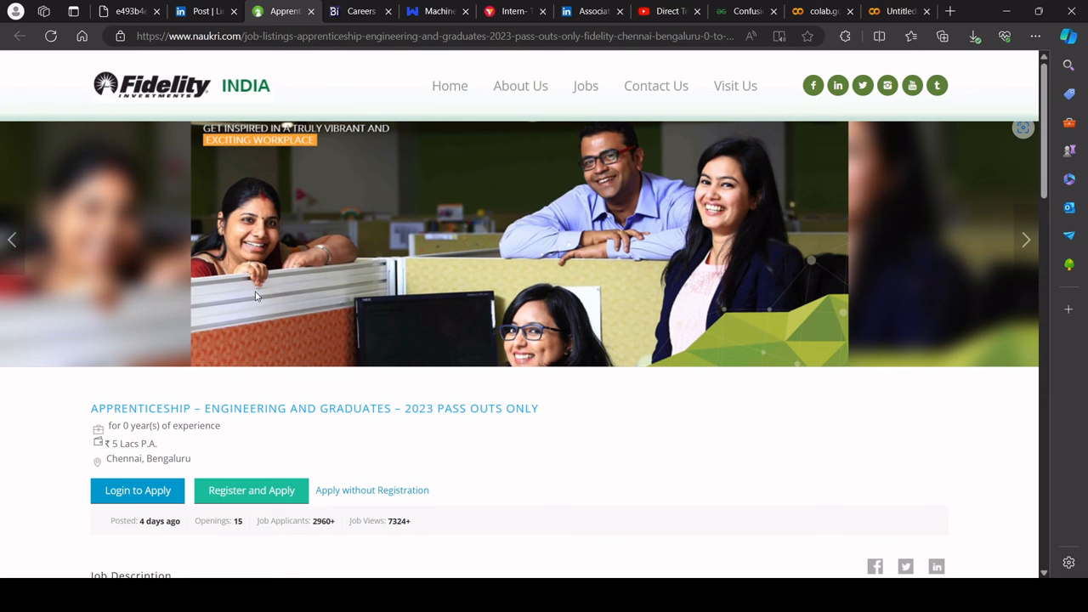
pyautogui.moveTo(189, 259)
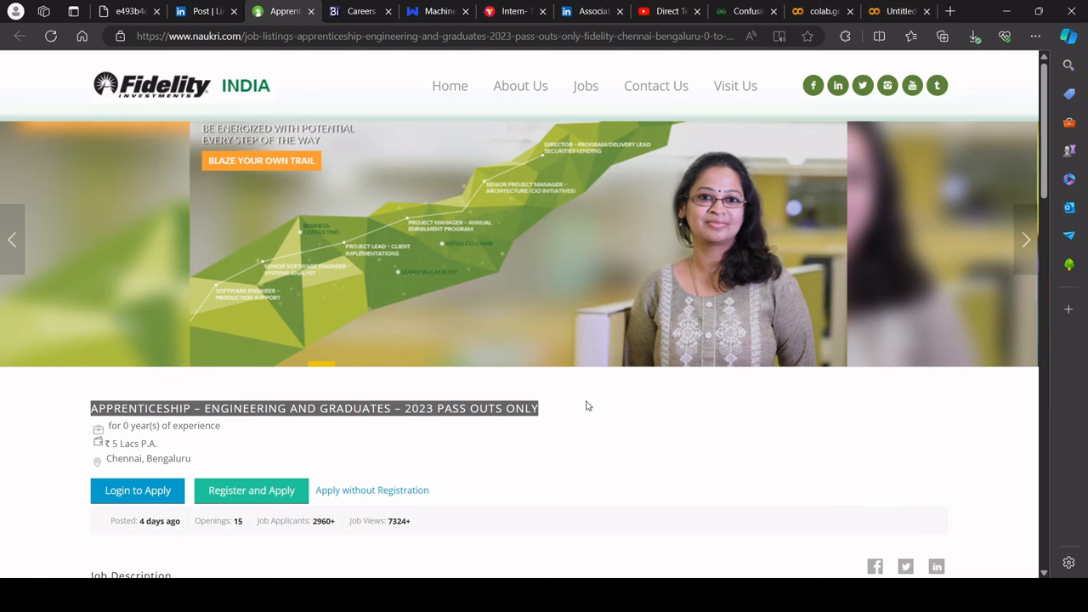
pyautogui.scroll(-3)
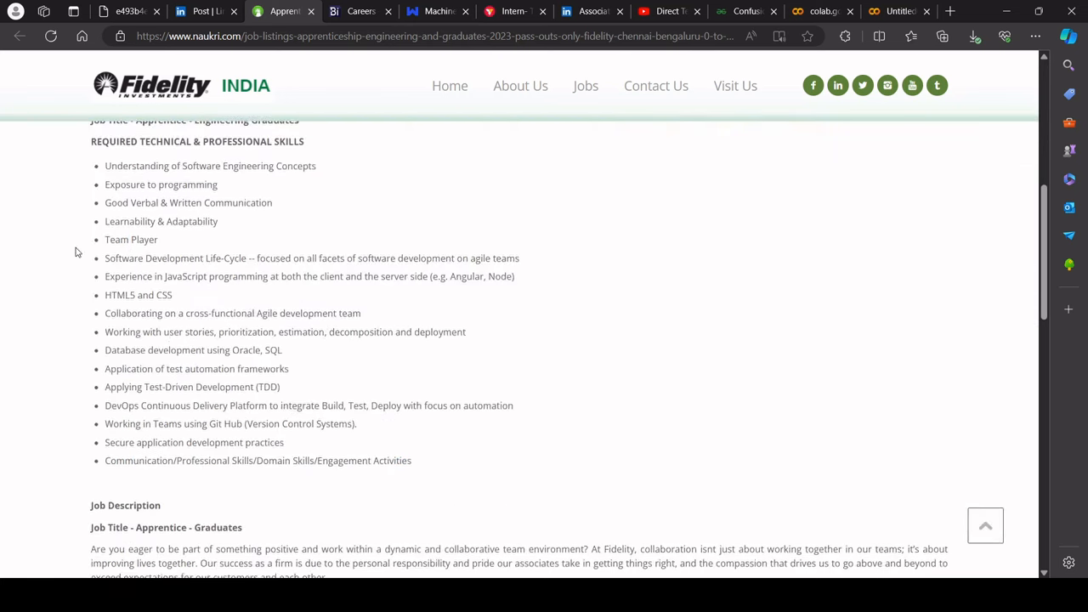
pyautogui.scroll(-3)
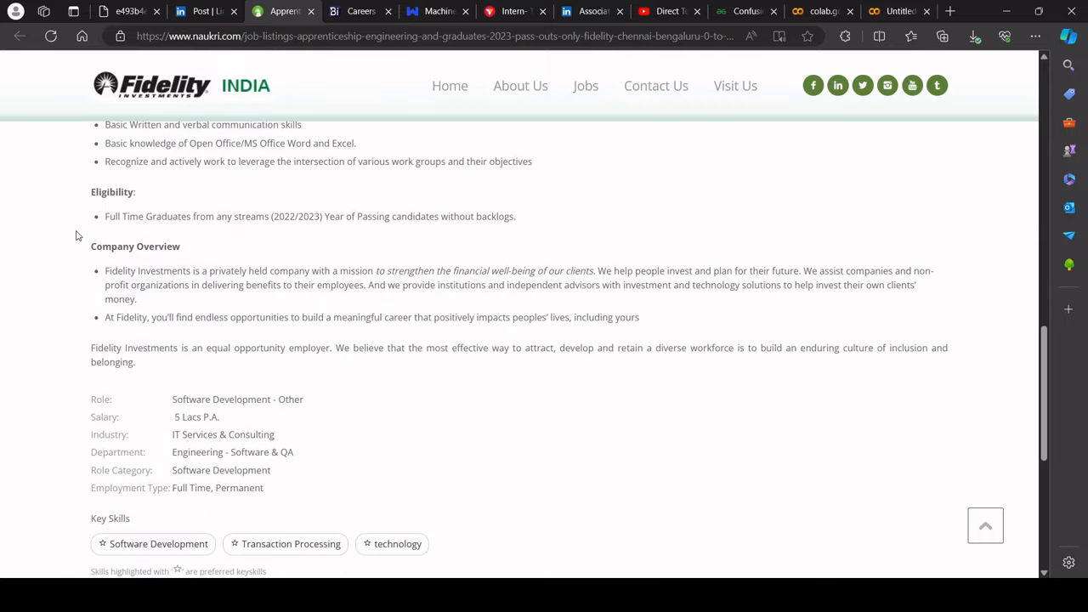
pyautogui.moveTo(105, 216); pyautogui.dragTo(325, 216)
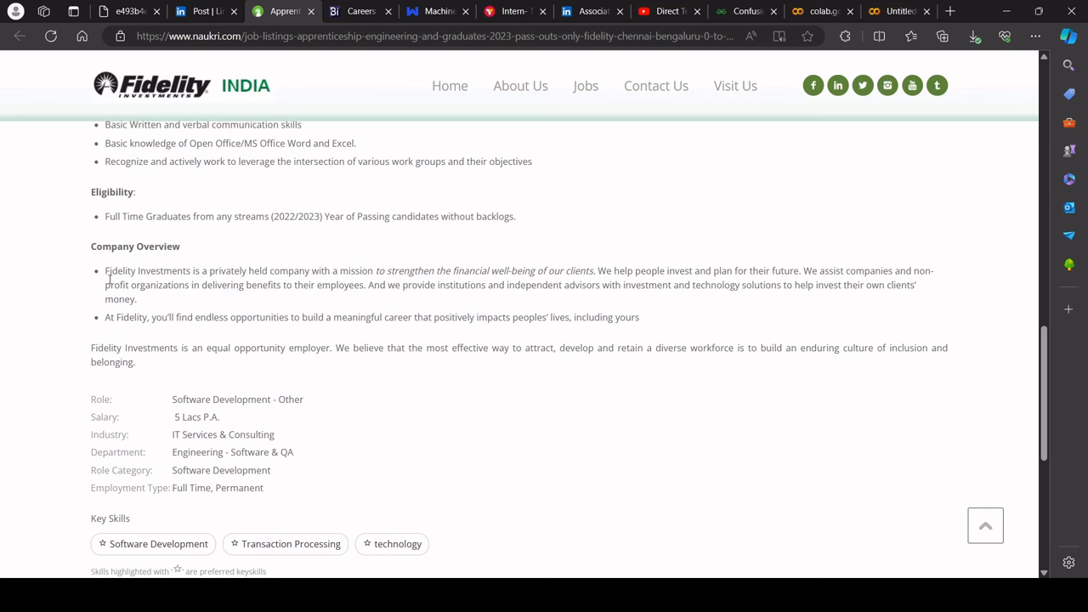
pyautogui.moveTo(104, 216); pyautogui.dragTo(272, 470)
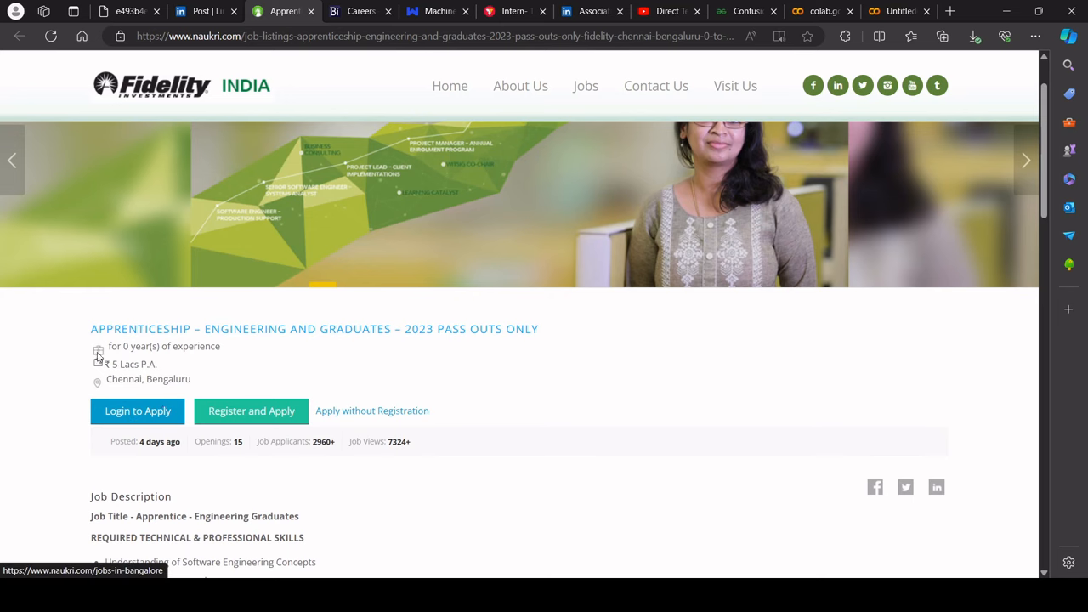
pyautogui.click(357, 11)
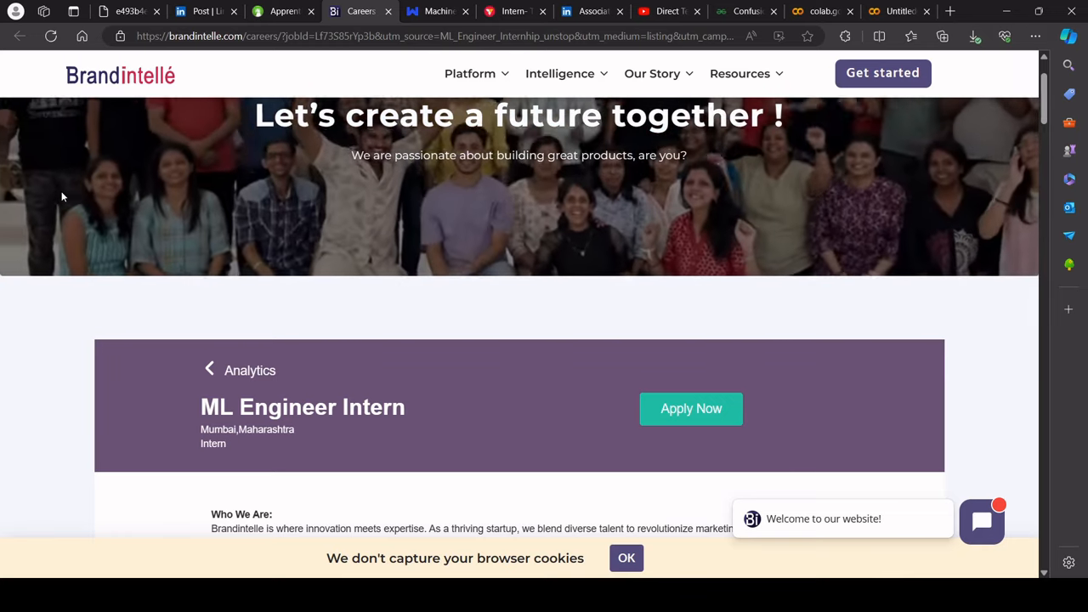
# Read Brandintelle's intern responsibilities and qualifications, then go to Webkul's Machine Learning job.
pyautogui.scroll(-3)
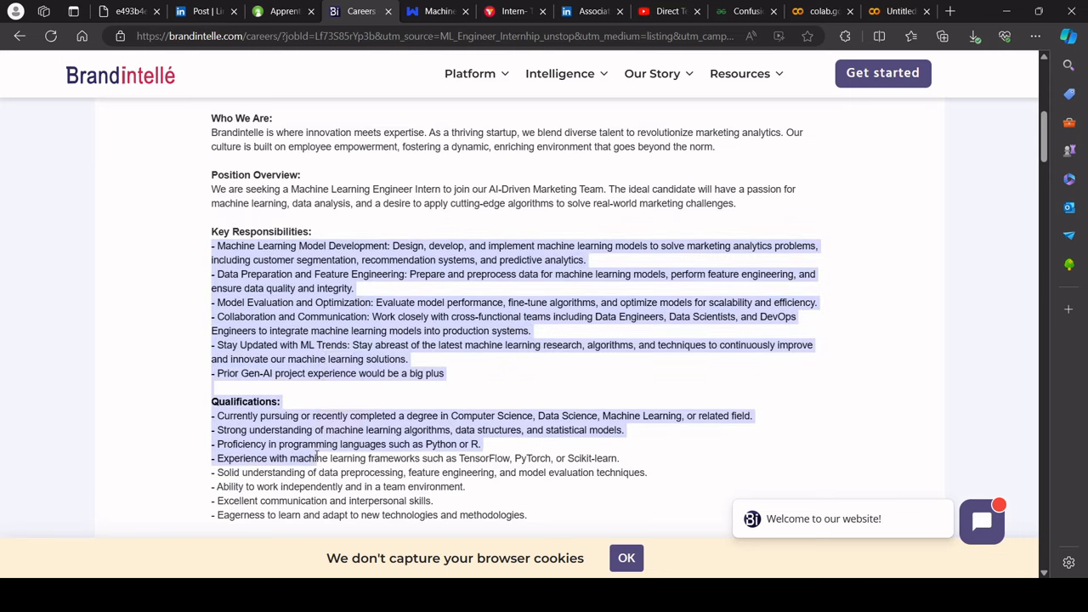
pyautogui.scroll(-3)
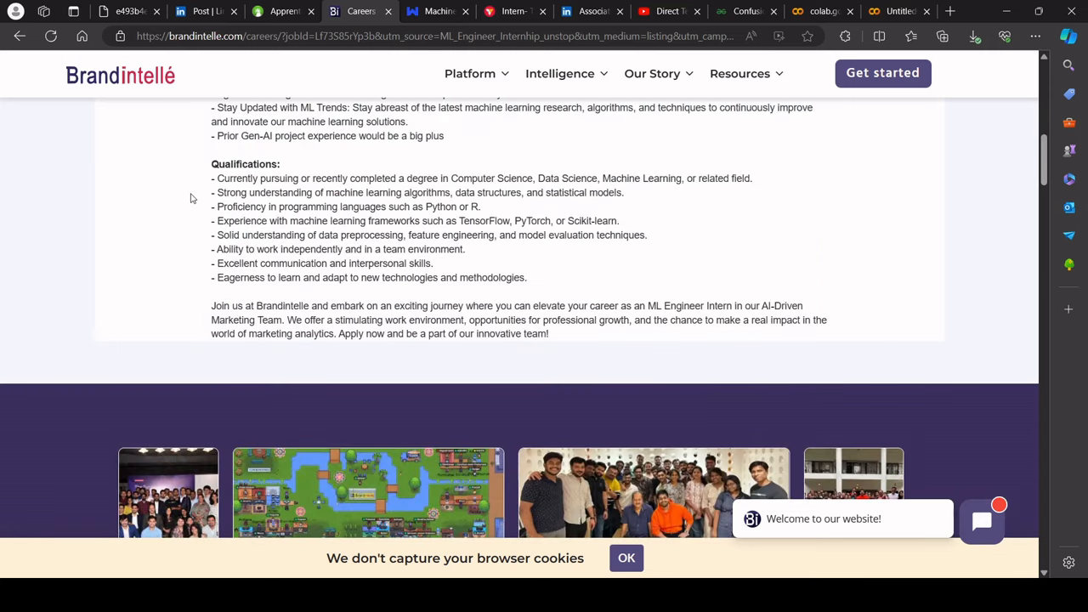
pyautogui.moveTo(211, 192); pyautogui.dragTo(587, 192)
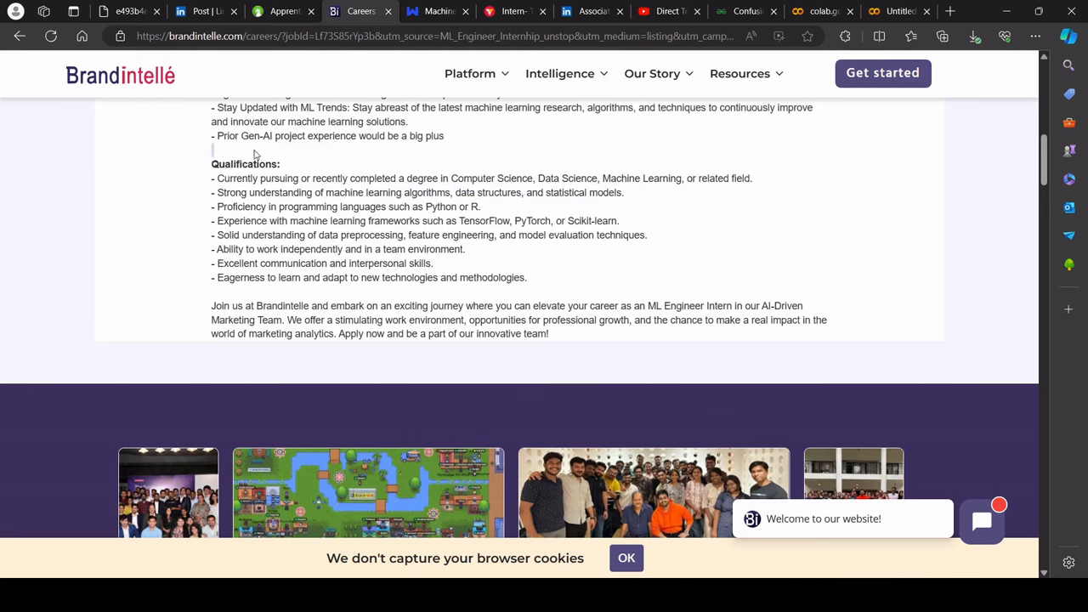
pyautogui.scroll(-3)
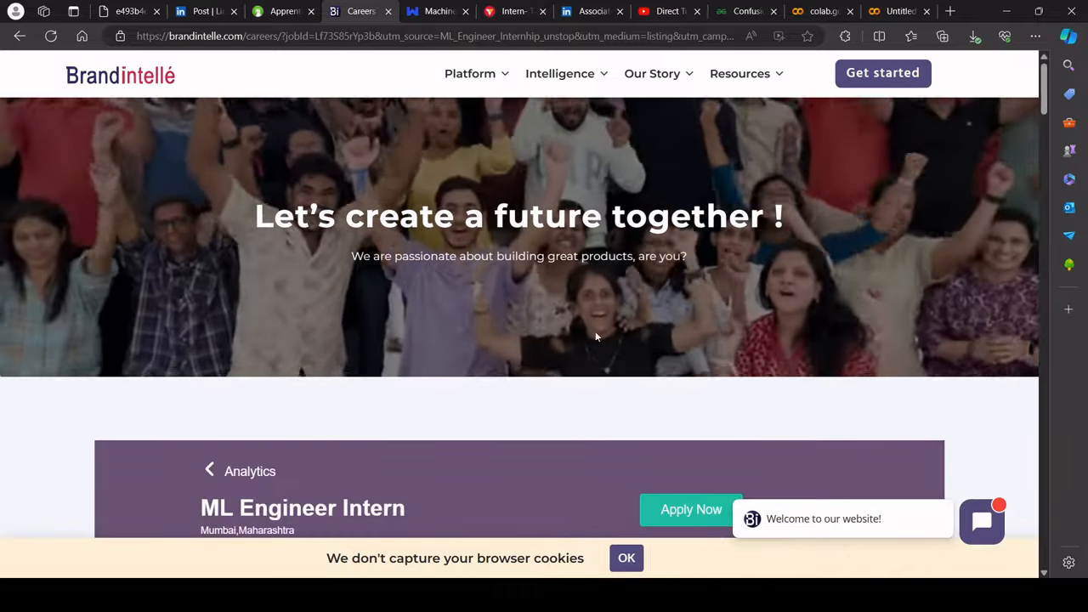
pyautogui.click(438, 11)
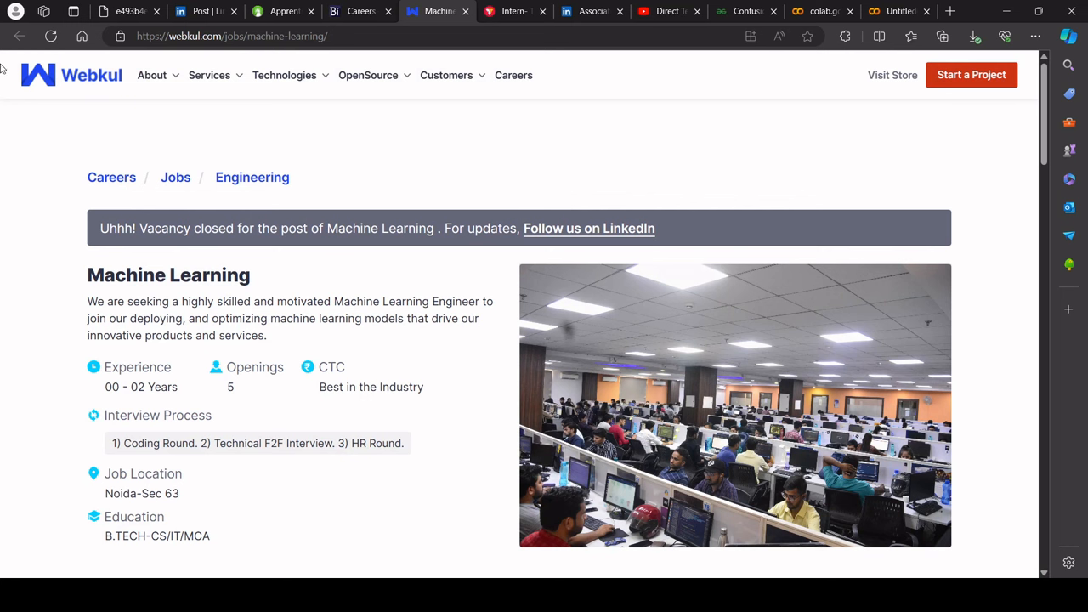
# Review Webkul's Machine Learning duties, then go to Vyapar's Intern – Tech Recruiter posting.
pyautogui.doubleClick(157, 274)
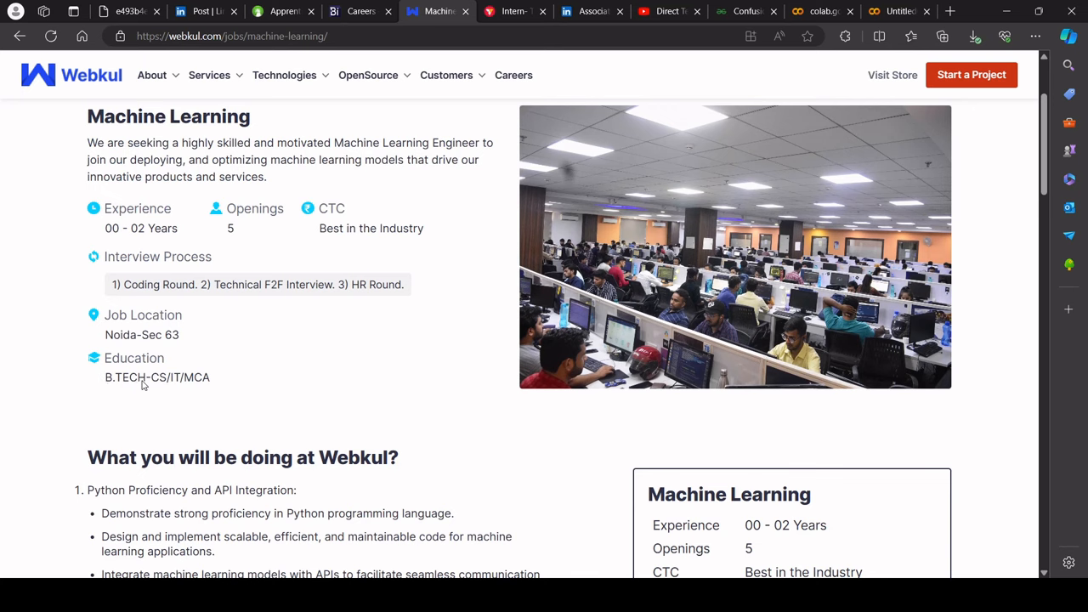
pyautogui.scroll(-3)
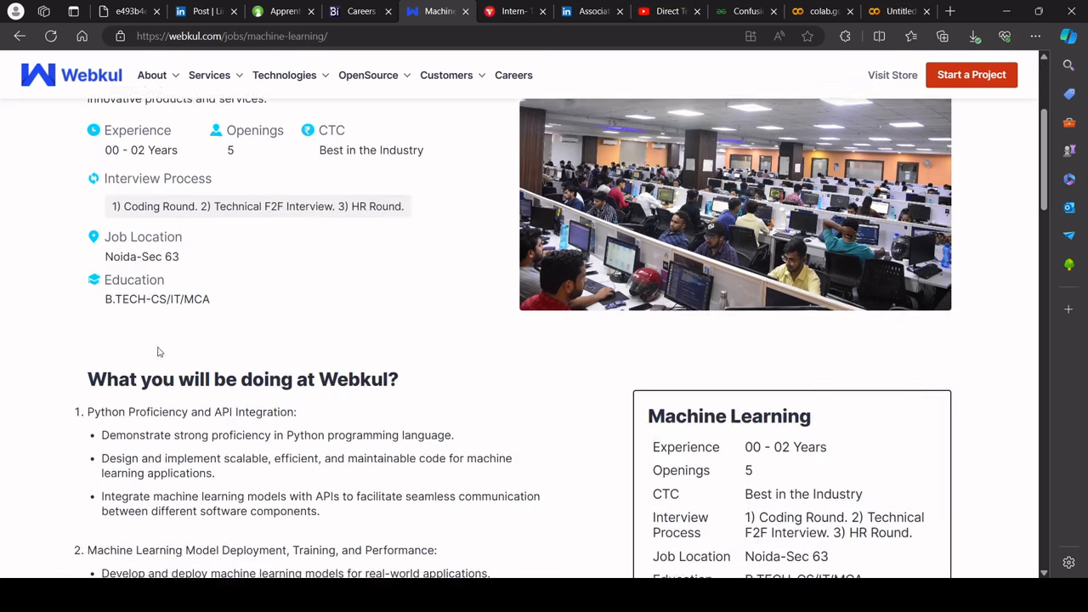
pyautogui.scroll(-3)
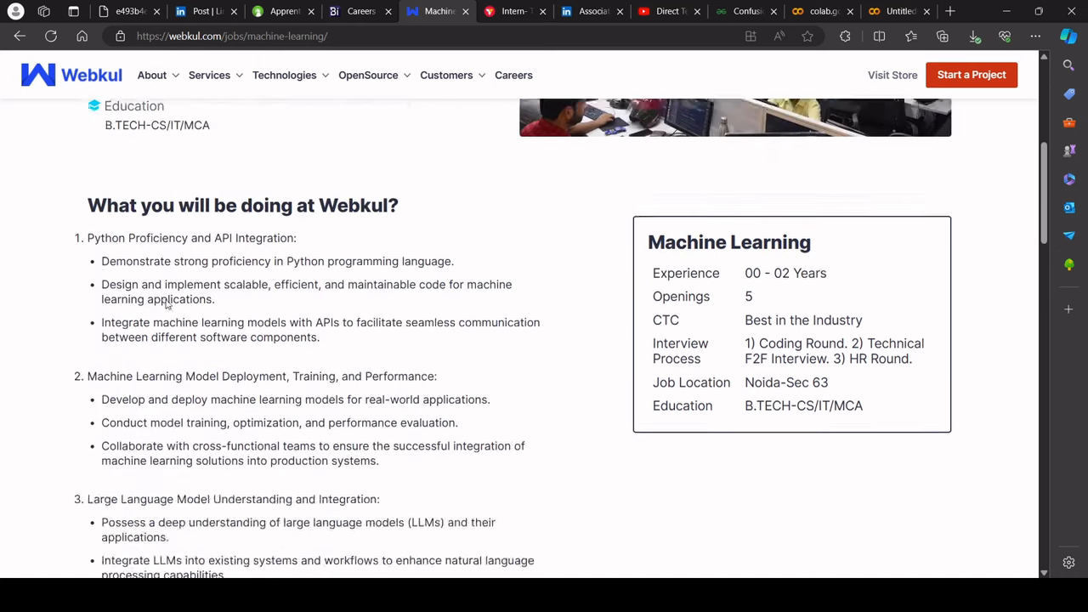
pyautogui.scroll(3)
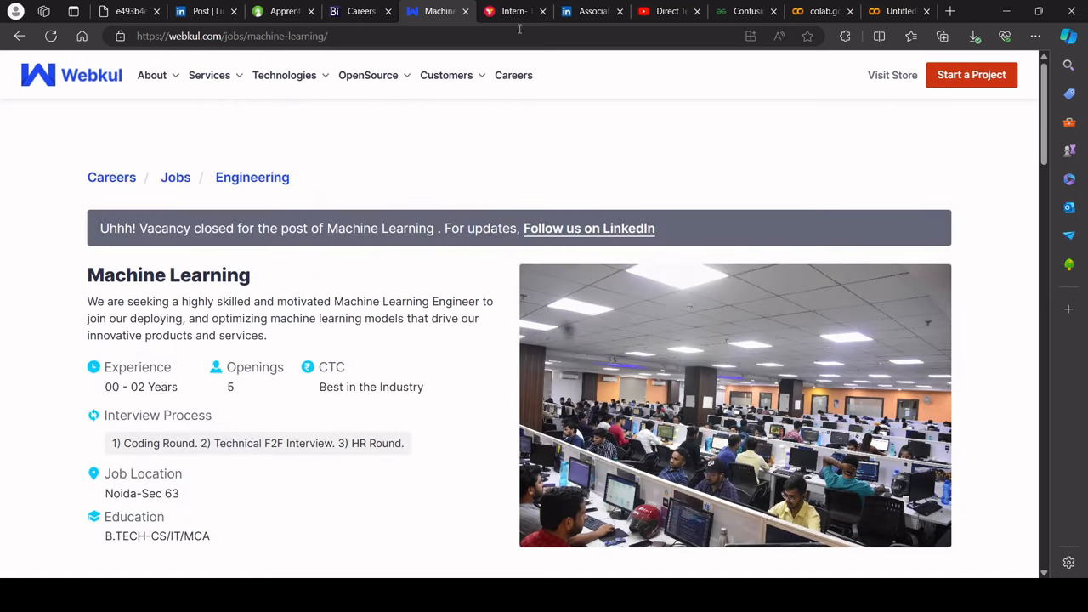
pyautogui.click(510, 11)
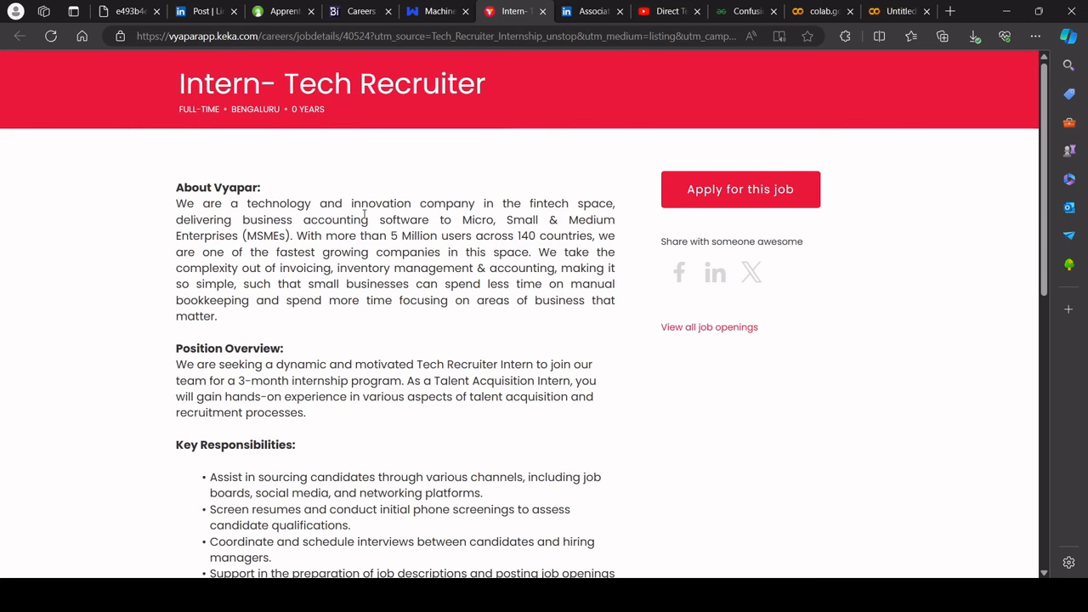
# Highlight Vyapar's alternative bachelor's degree qualification, then read HireHippo's Associate Software Engineer listing.
pyautogui.scroll(-3)
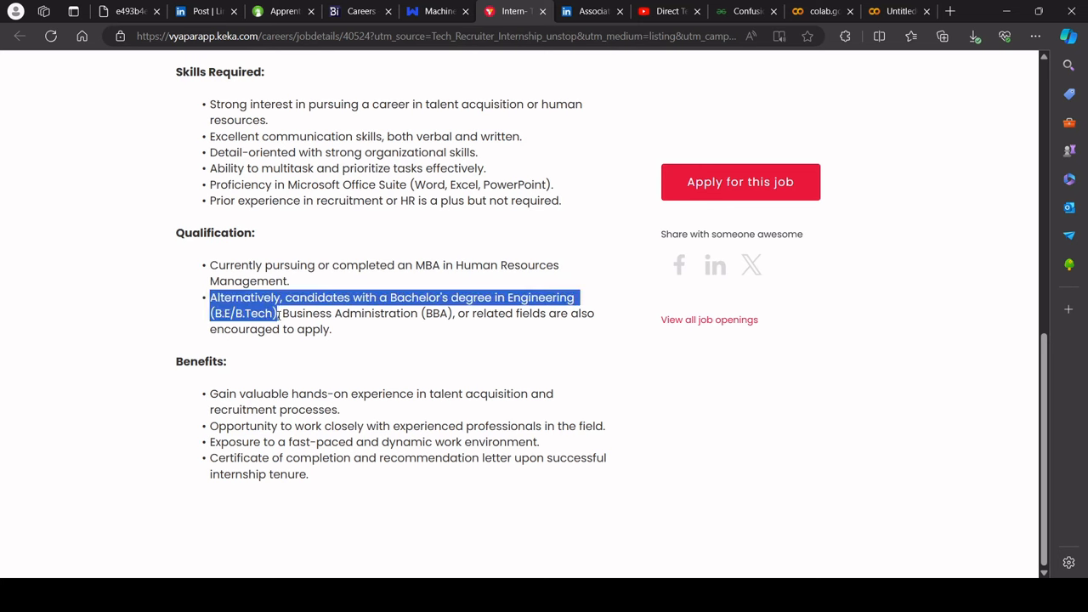
pyautogui.moveTo(279, 313); pyautogui.dragTo(331, 329)
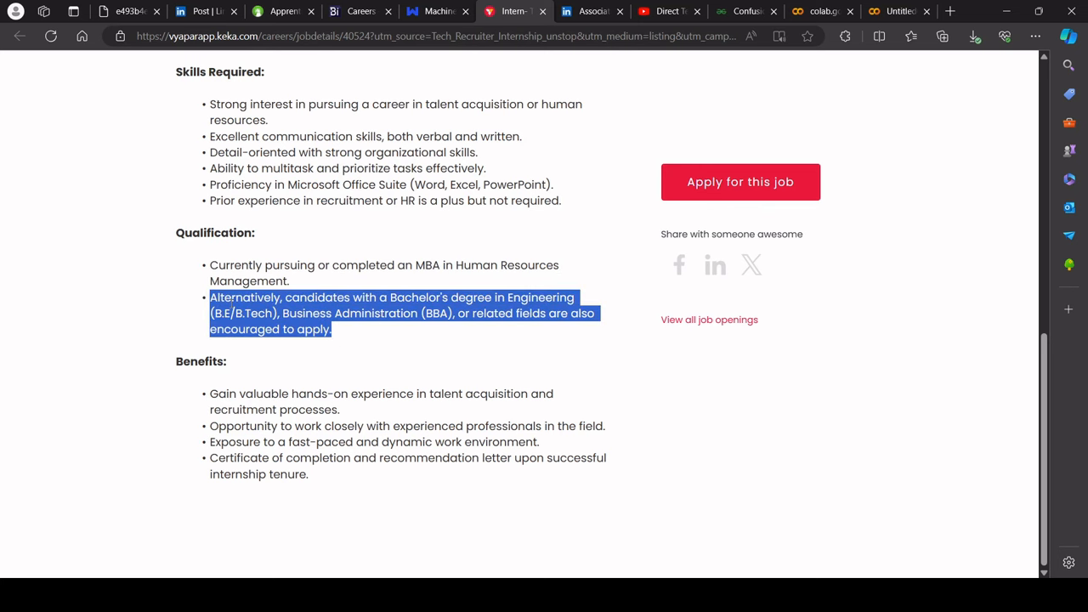
pyautogui.scroll(3)
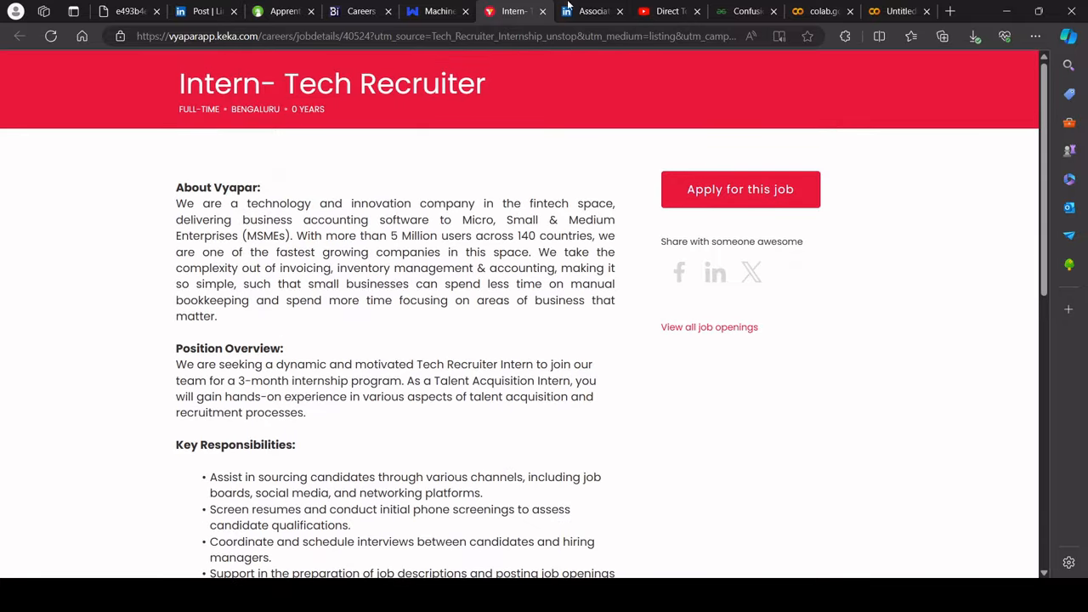
pyautogui.click(592, 11)
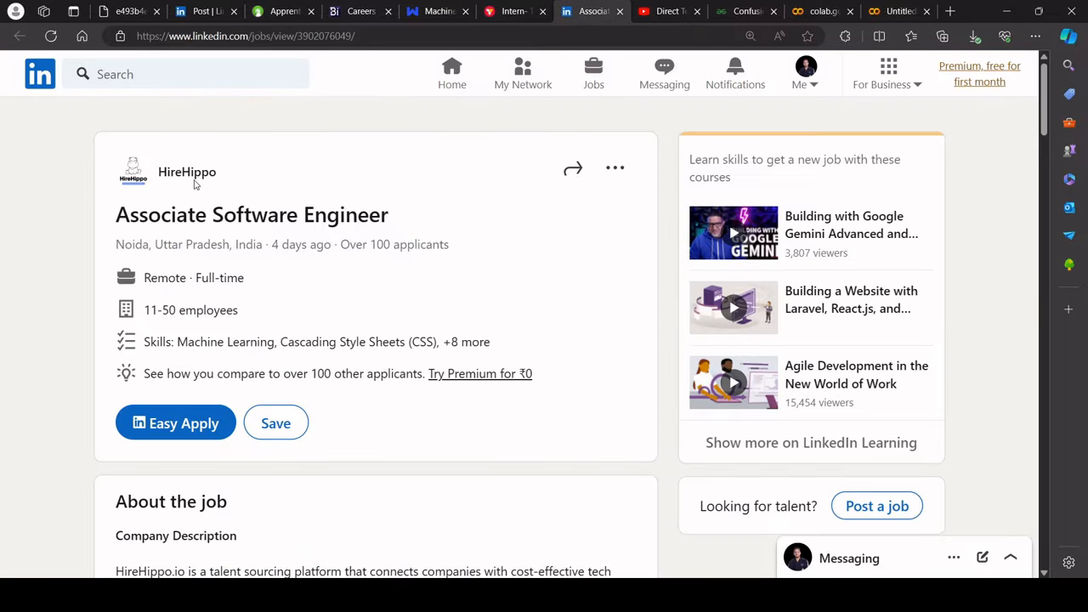
pyautogui.moveTo(109, 230)
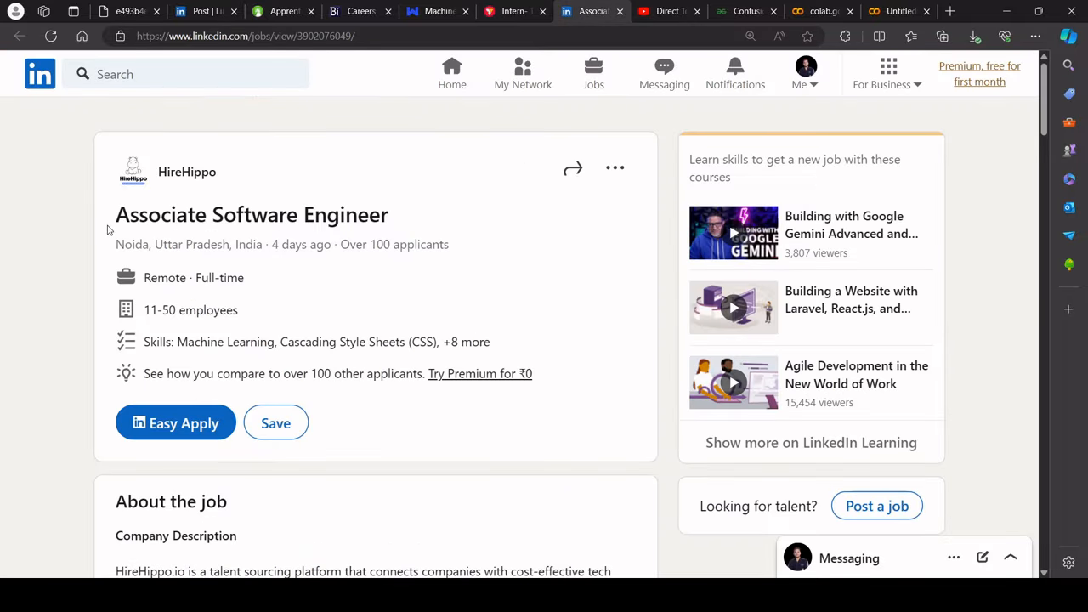
pyautogui.scroll(-3)
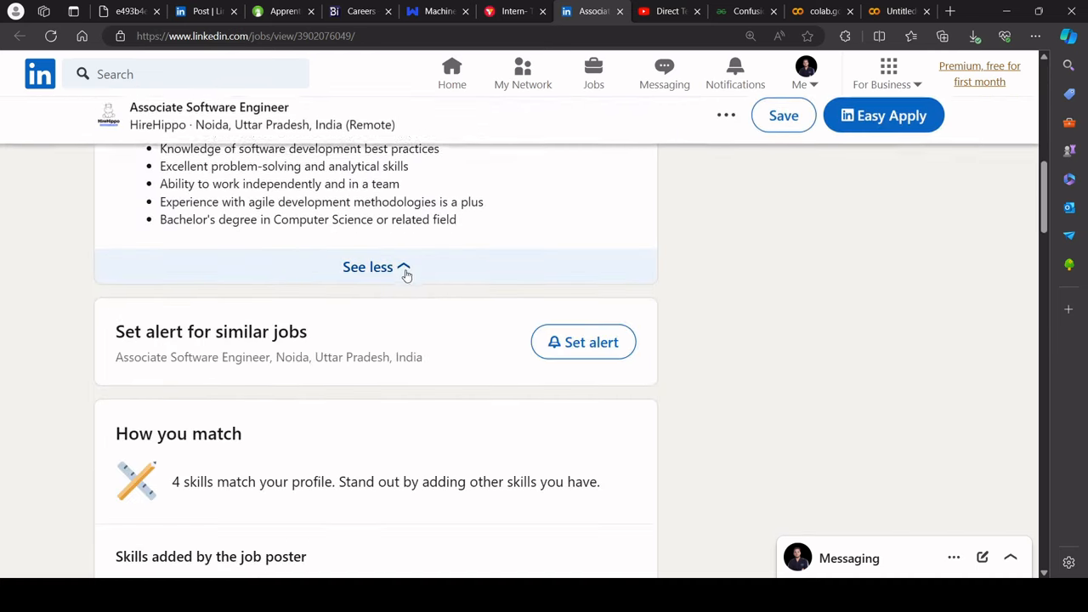